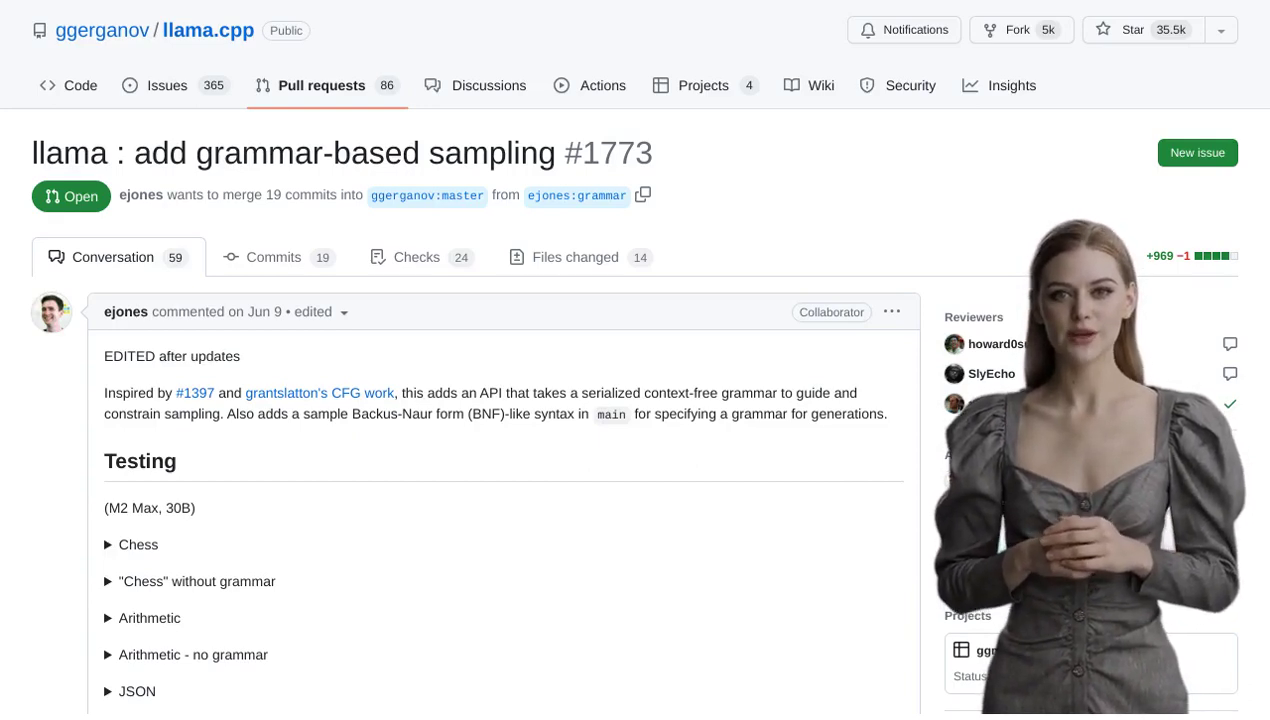
pyautogui.scroll(-3)
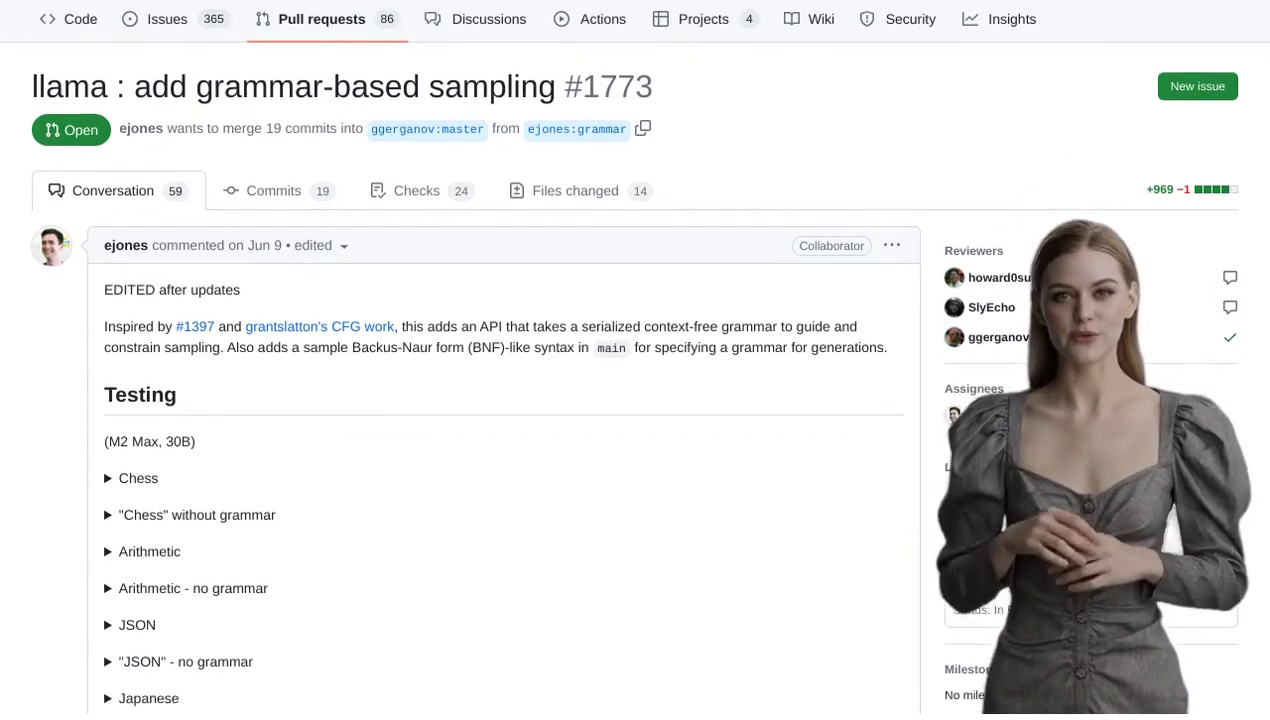
pyautogui.scroll(-3)
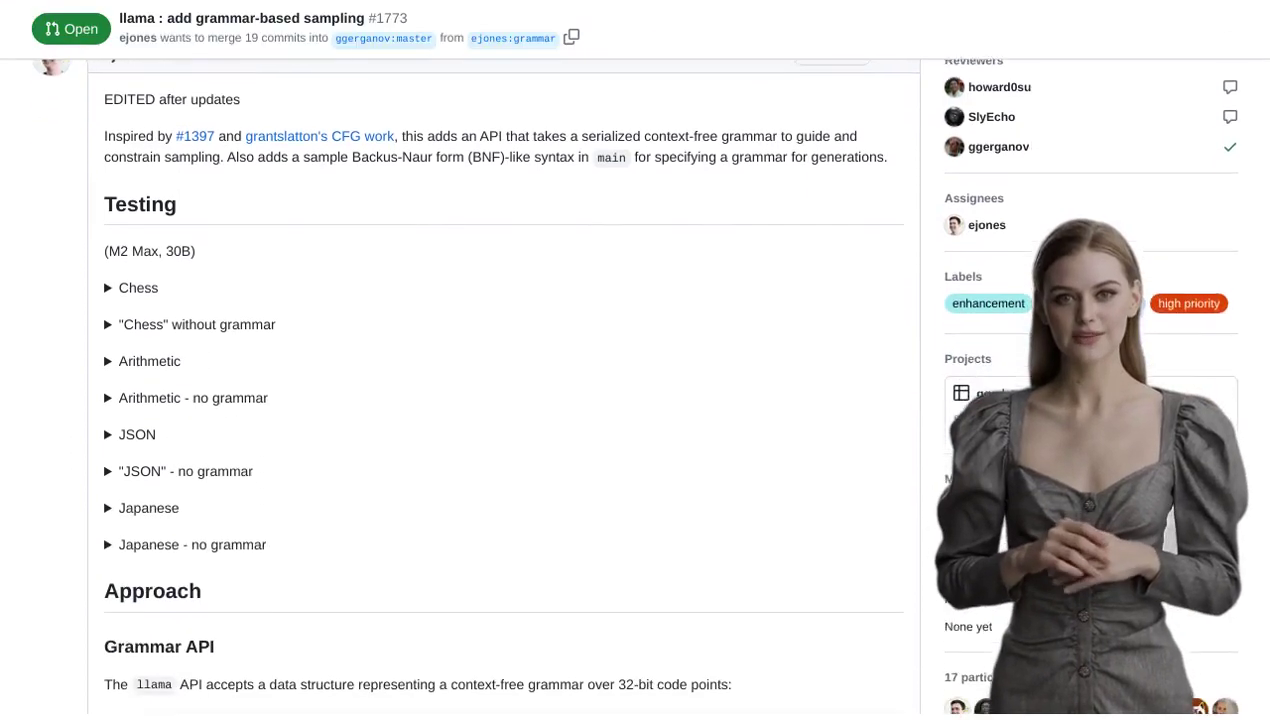
pyautogui.scroll(-3)
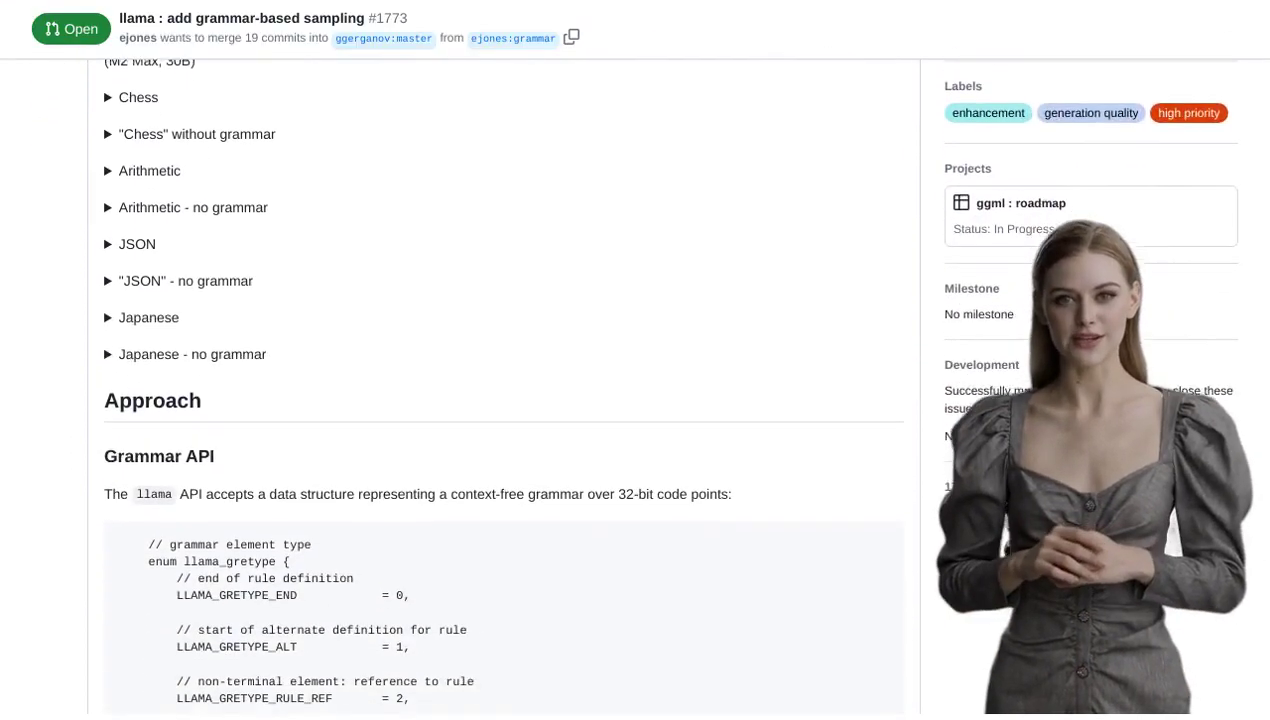
pyautogui.scroll(-3)
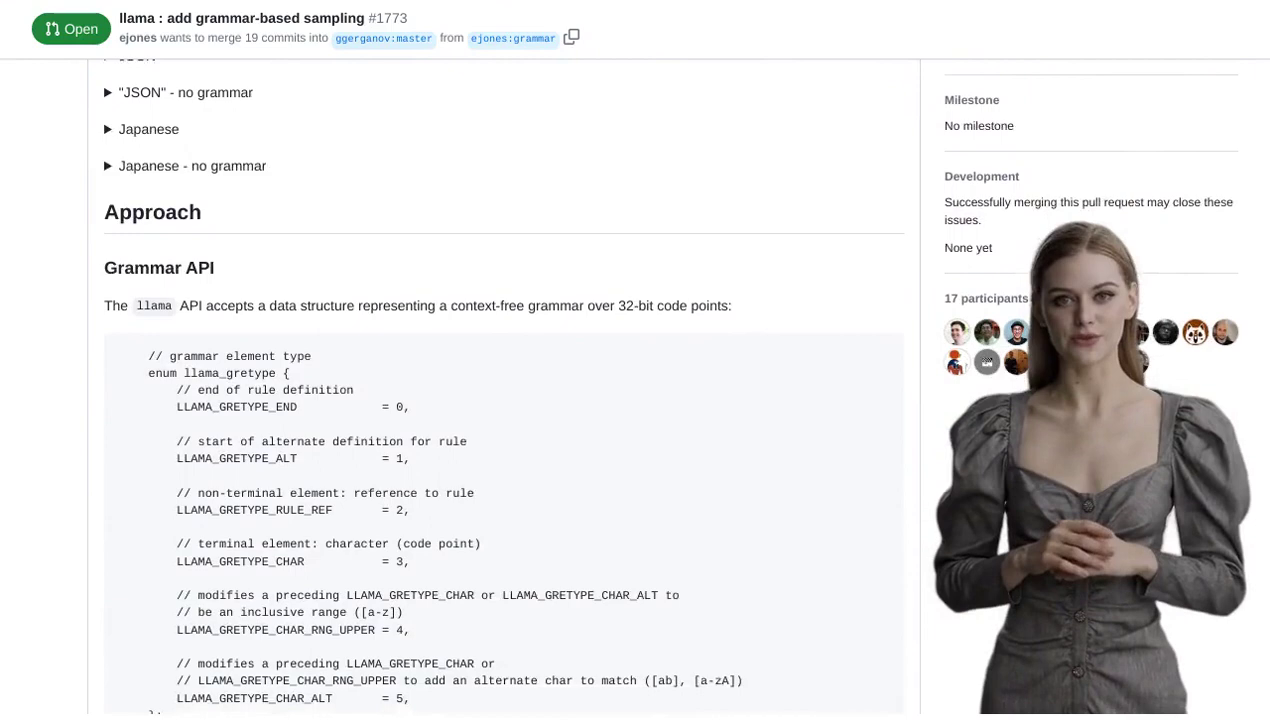
pyautogui.scroll(-3)
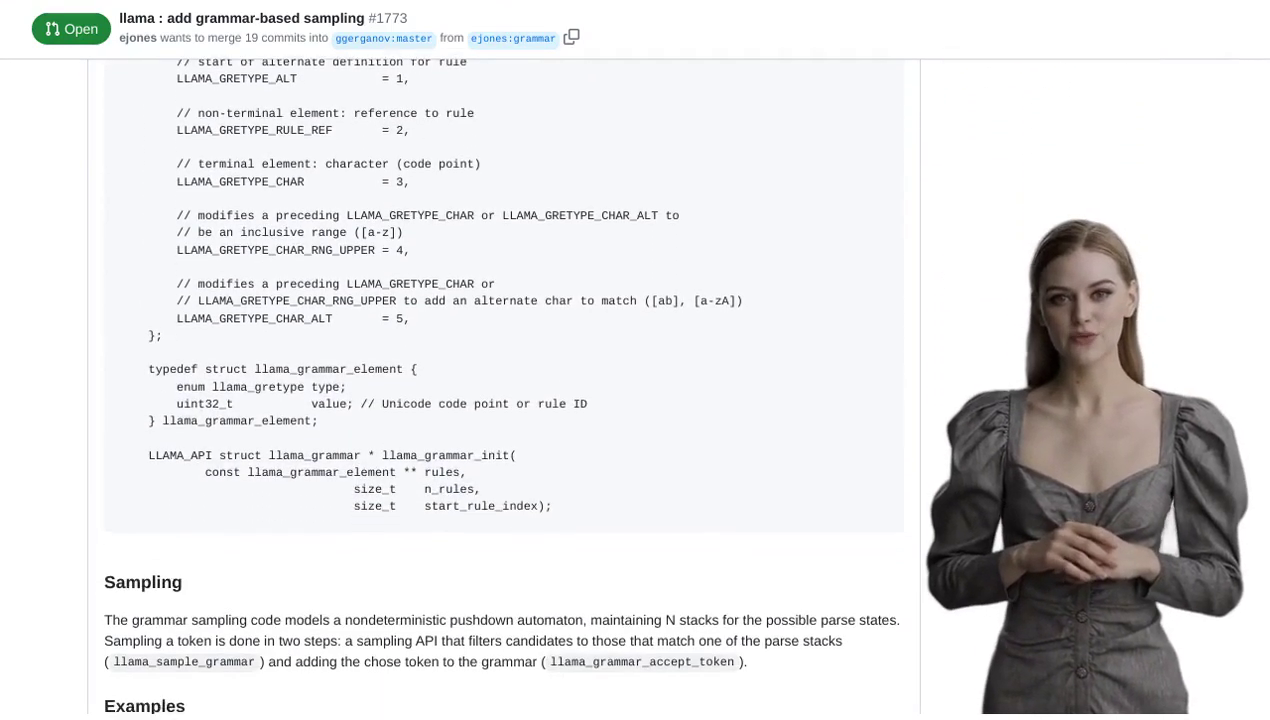
pyautogui.scroll(-3)
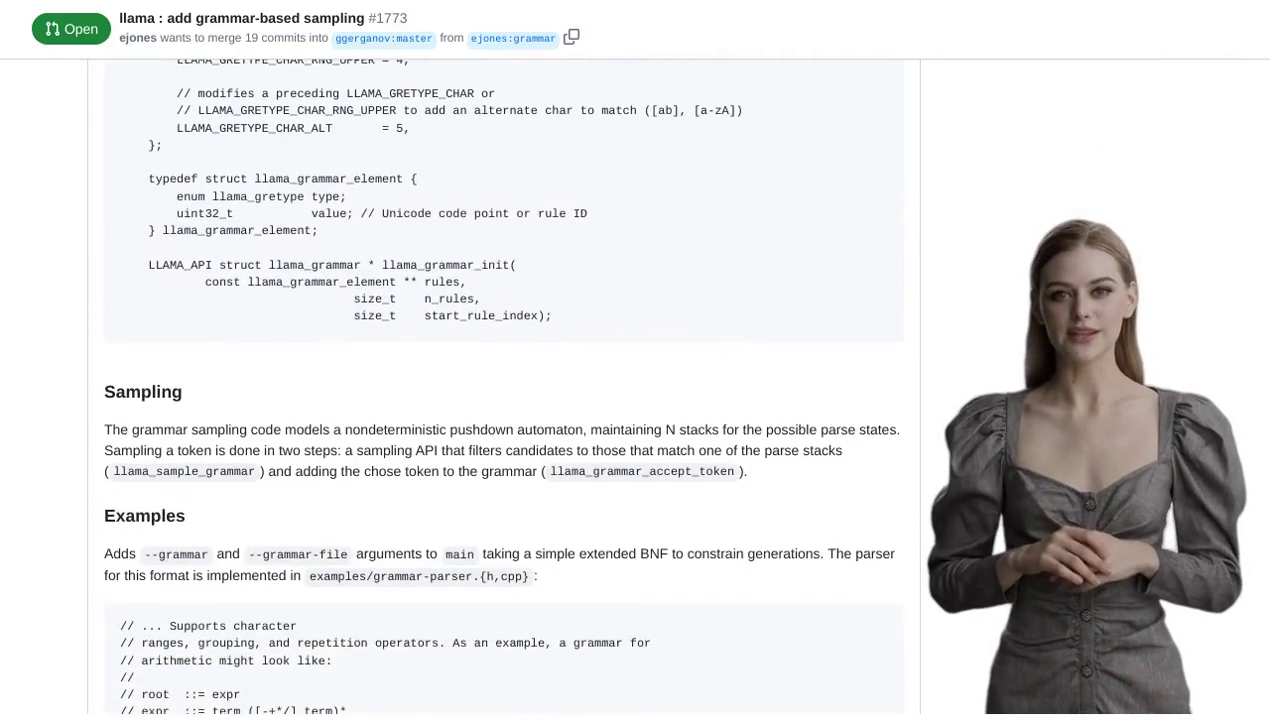
pyautogui.scroll(-3)
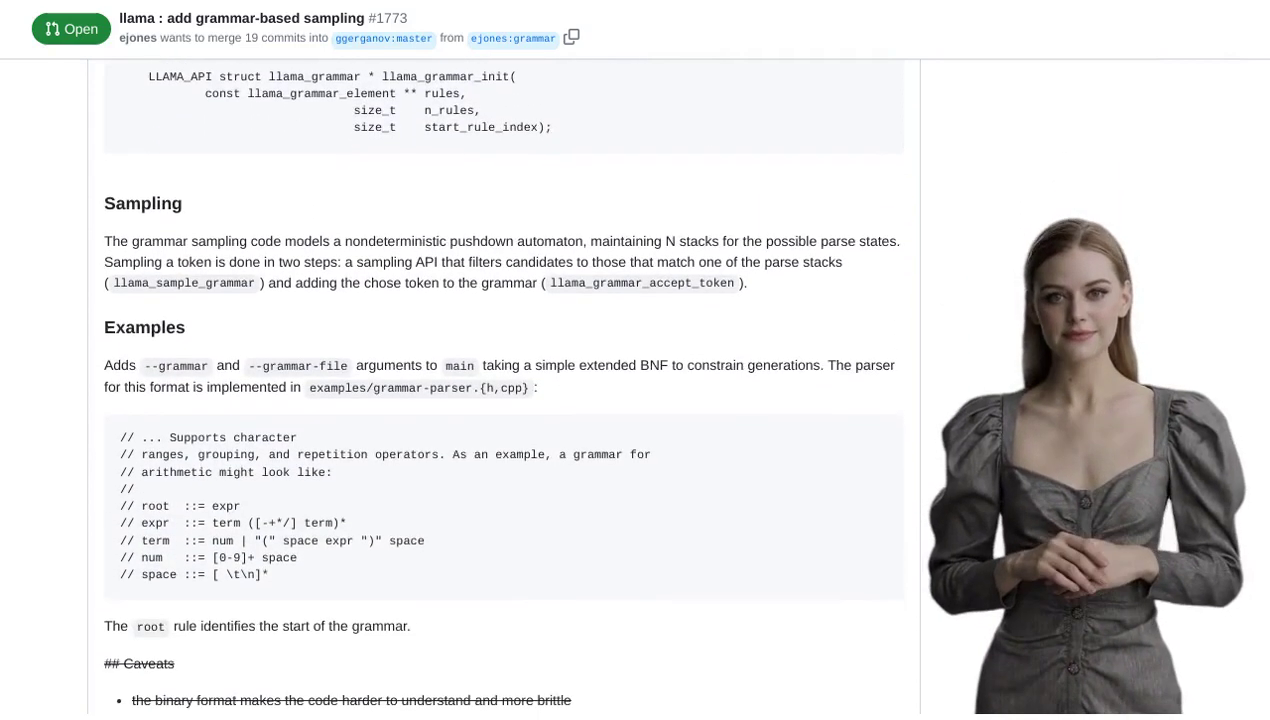
pyautogui.scroll(-3)
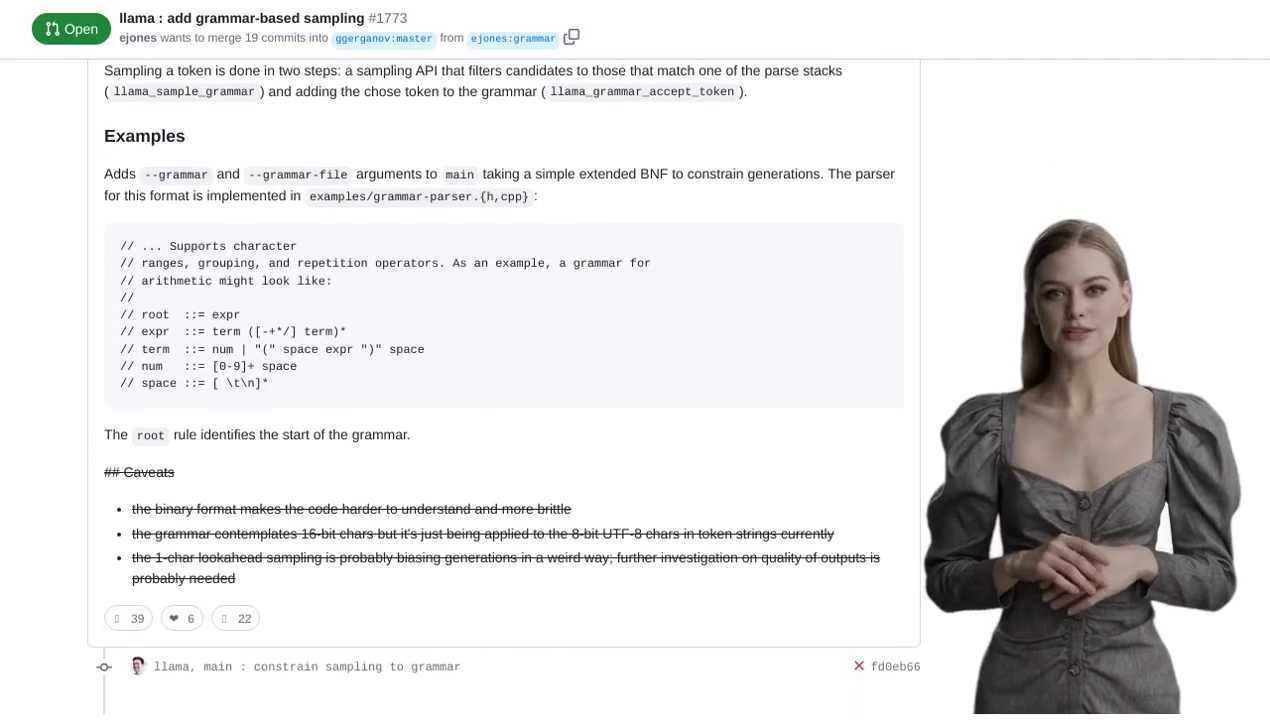
pyautogui.scroll(-3)
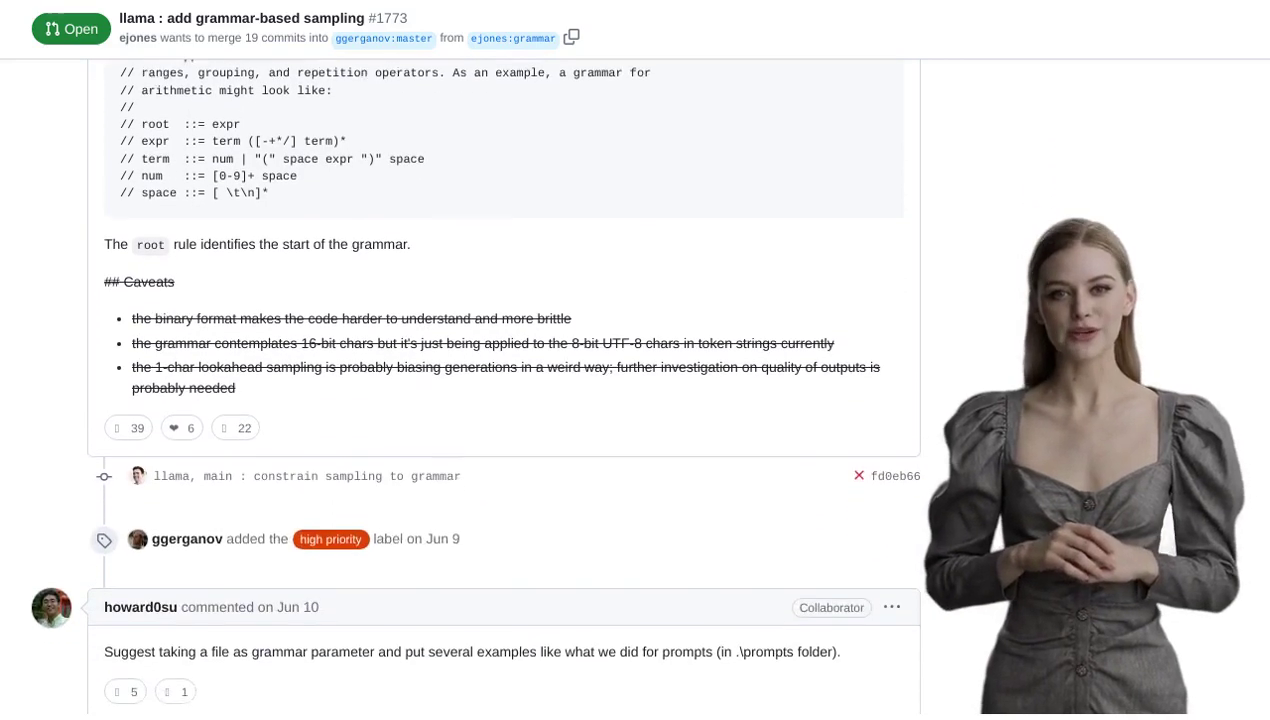
pyautogui.scroll(-3)
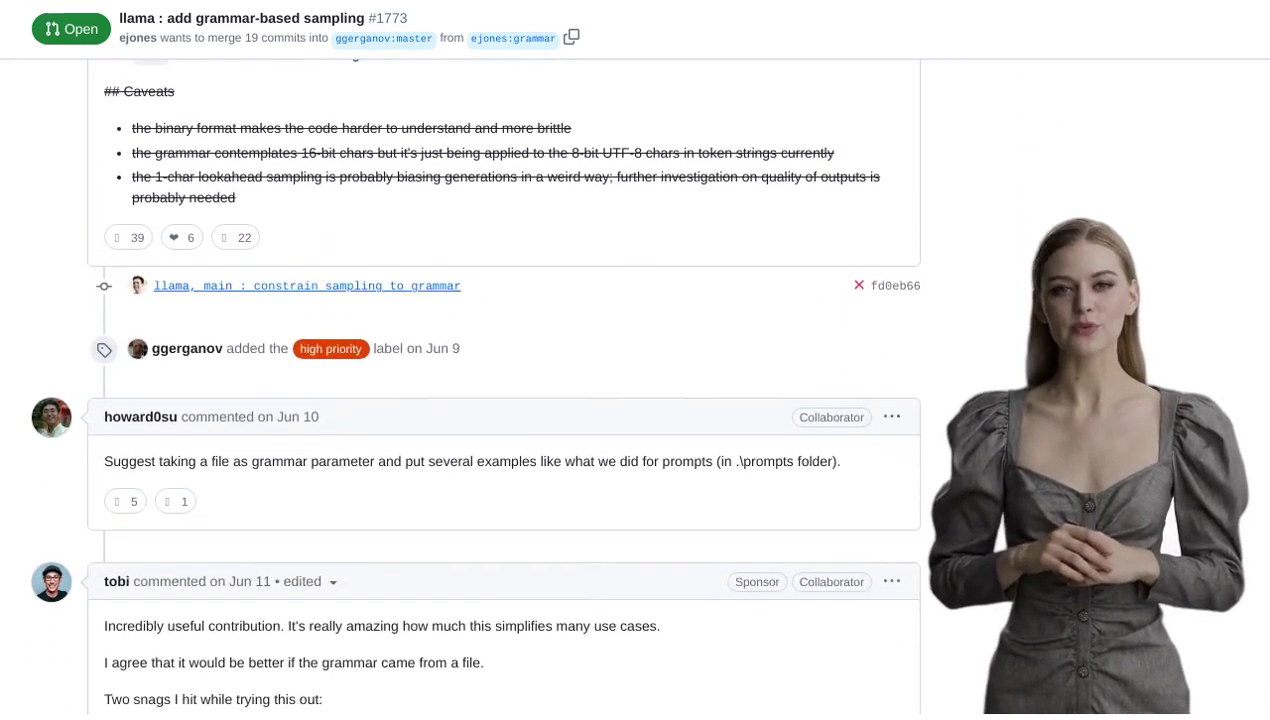
pyautogui.scroll(-3)
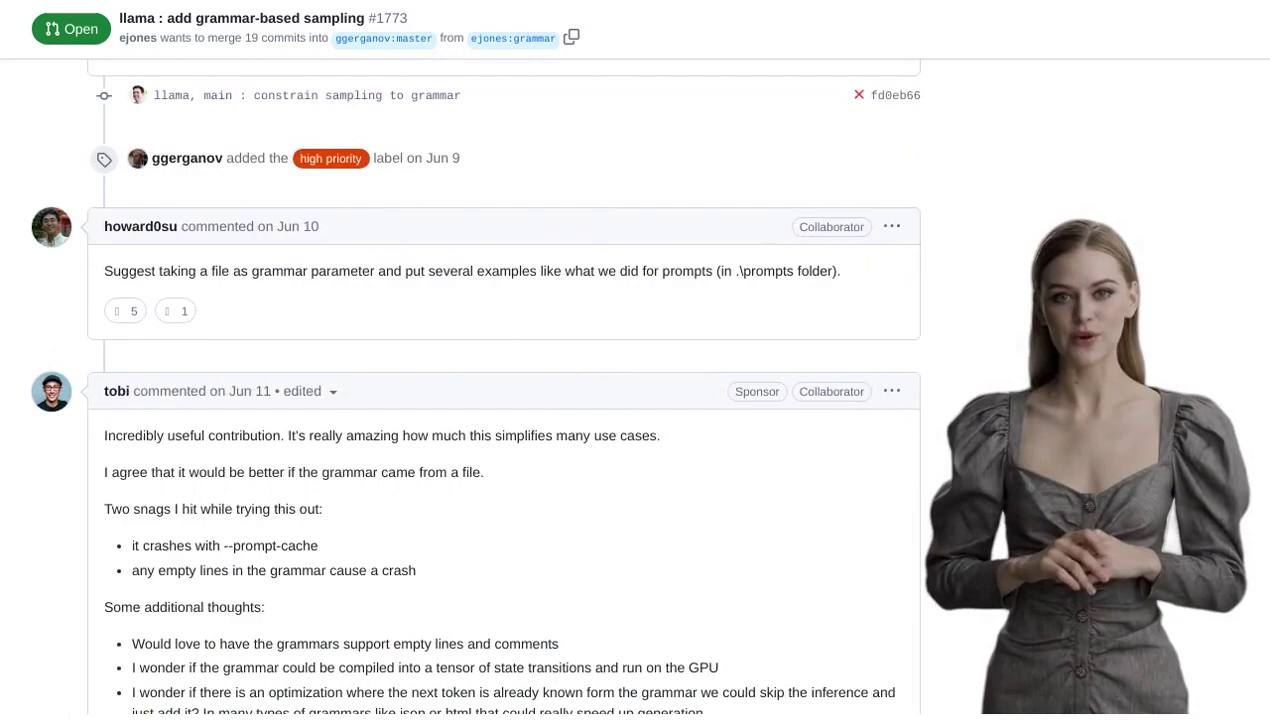
pyautogui.scroll(-3)
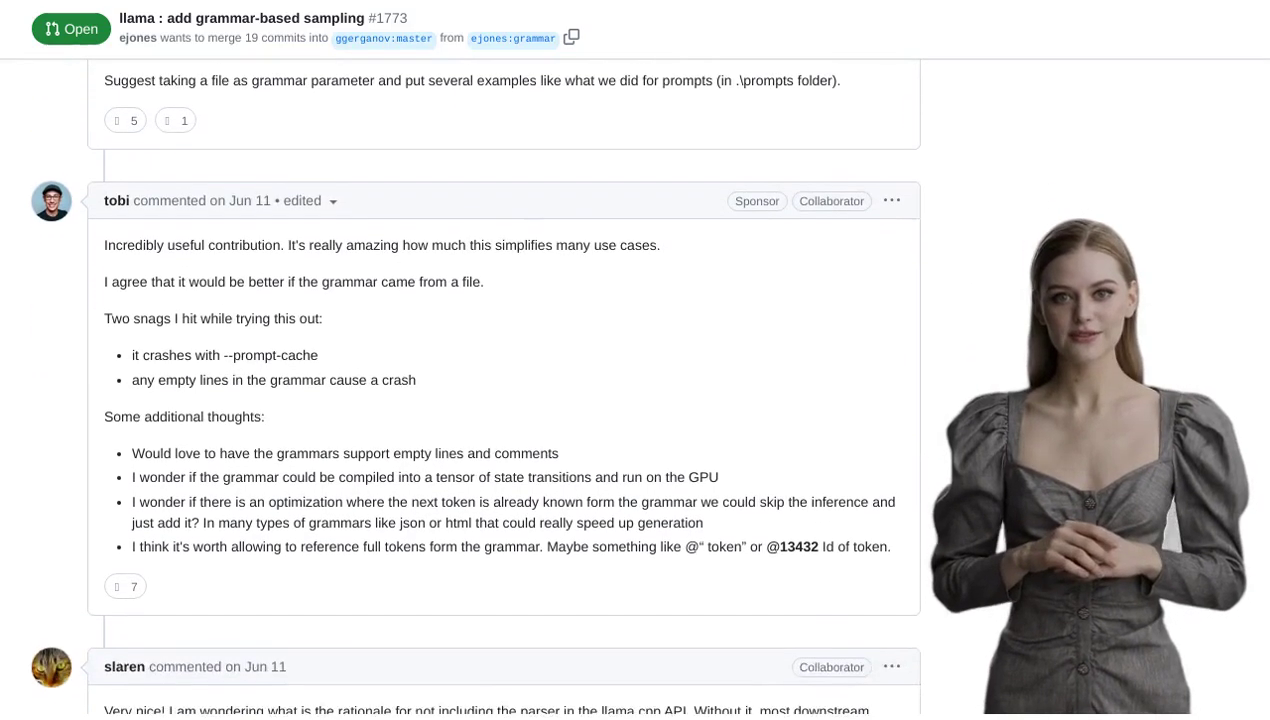
pyautogui.scroll(-3)
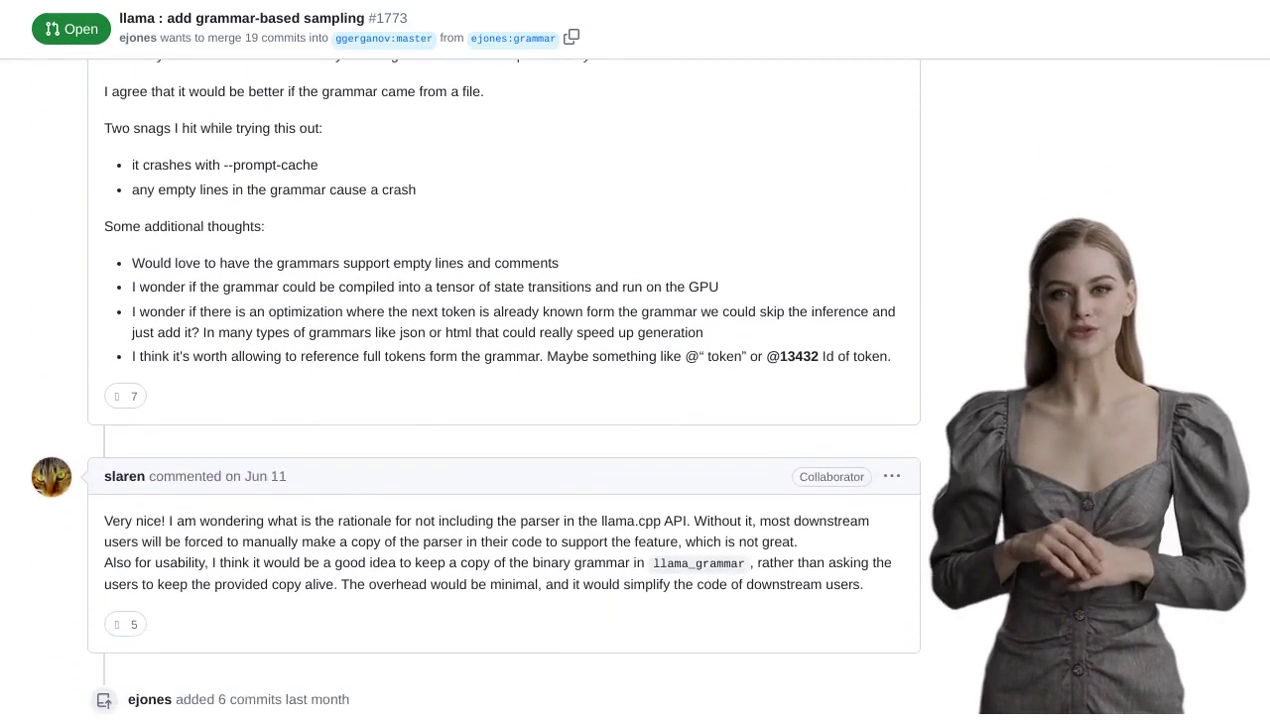
pyautogui.scroll(-3)
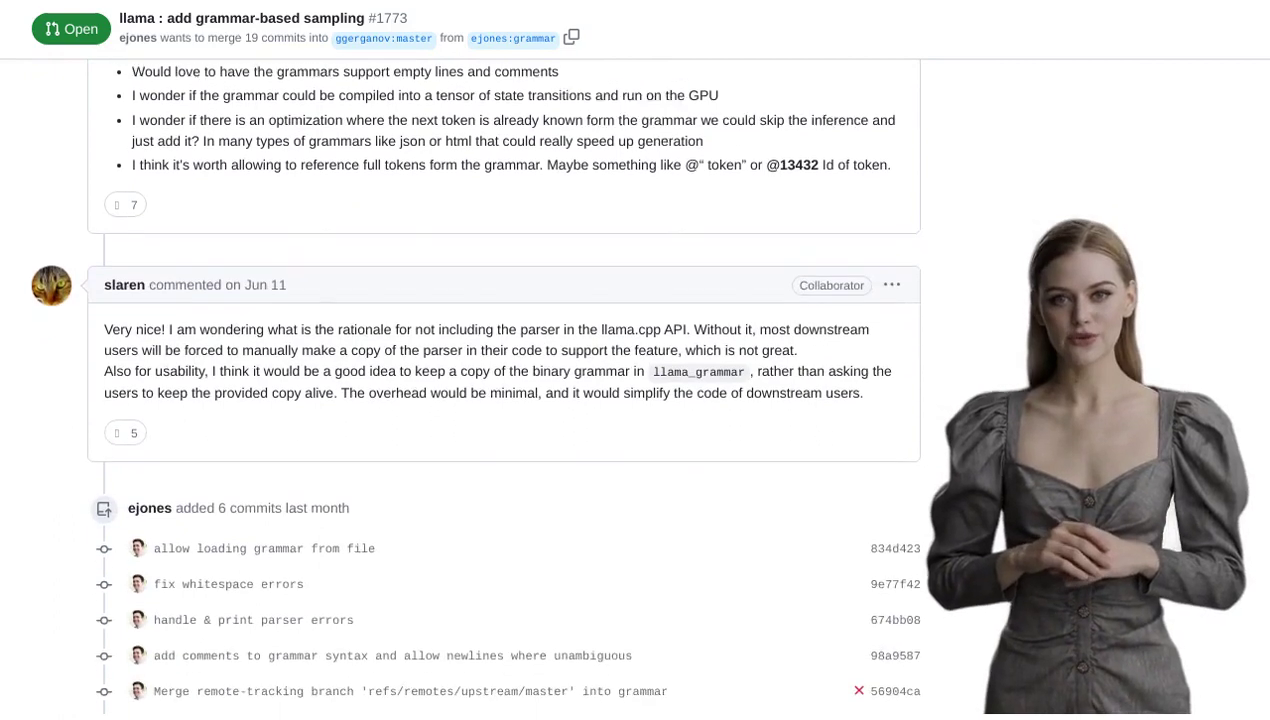
pyautogui.scroll(-3)
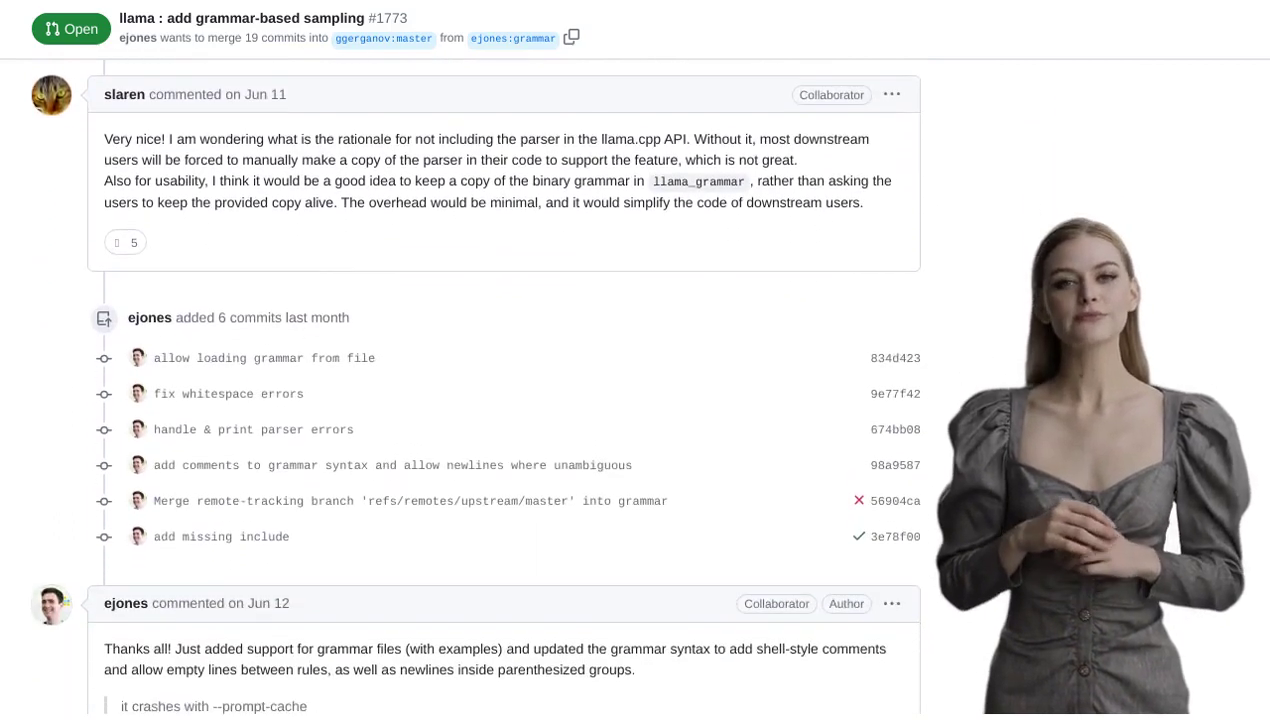
pyautogui.scroll(-3)
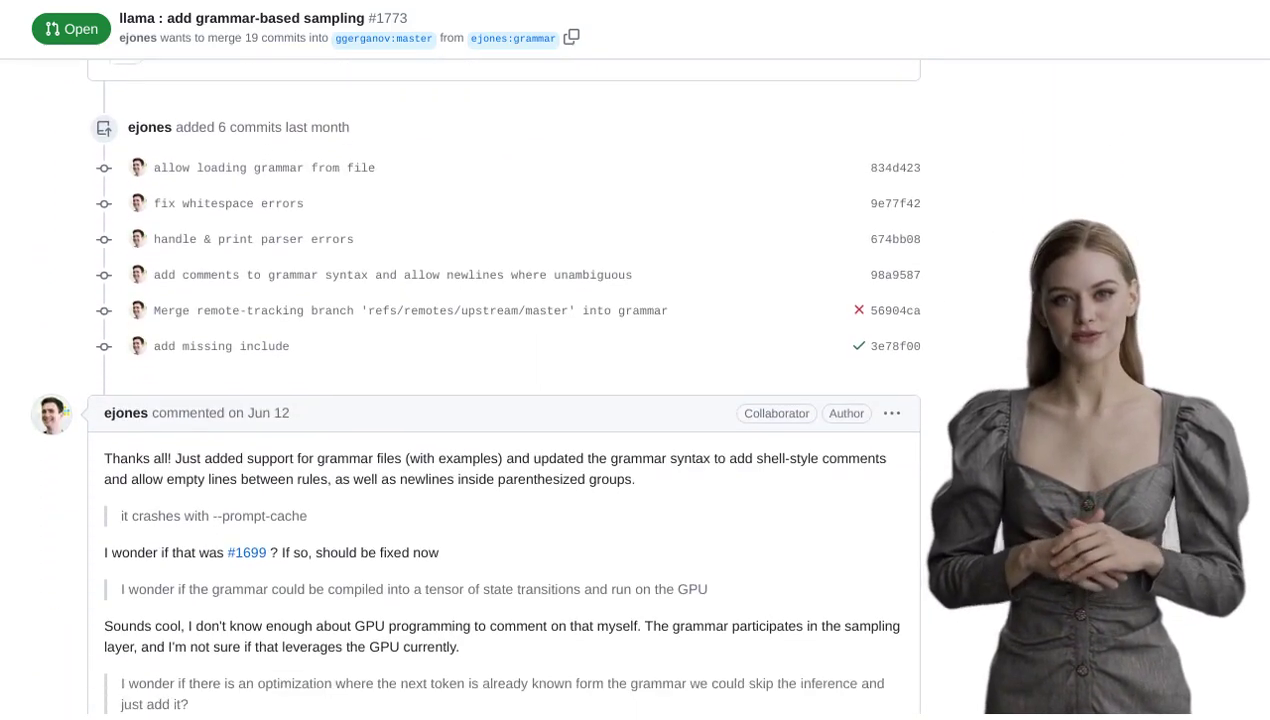
pyautogui.scroll(-3)
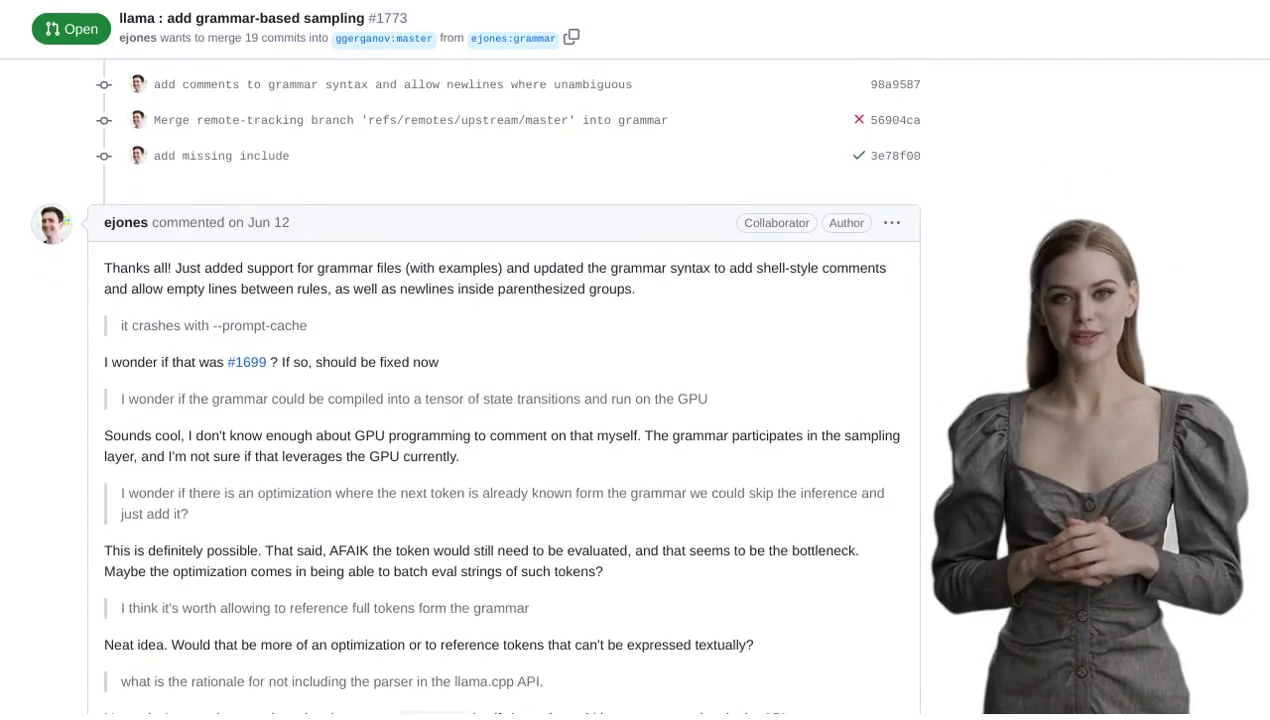
pyautogui.scroll(-3)
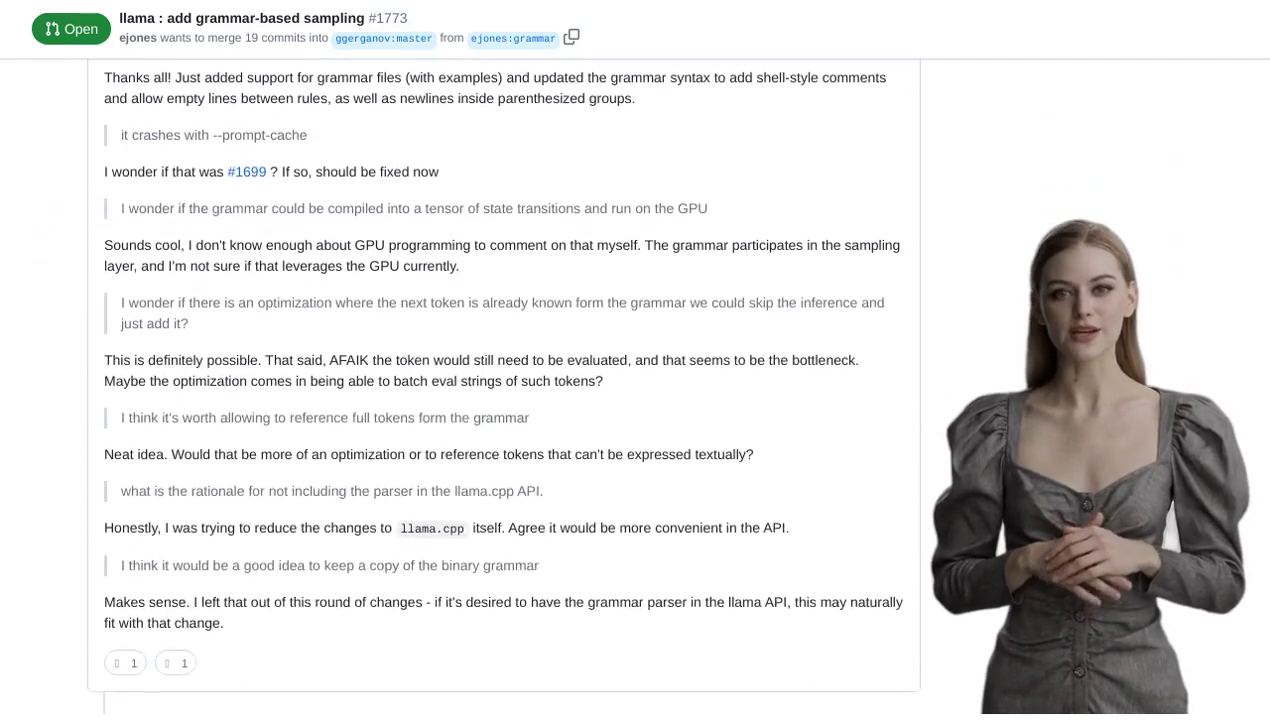
pyautogui.scroll(-3)
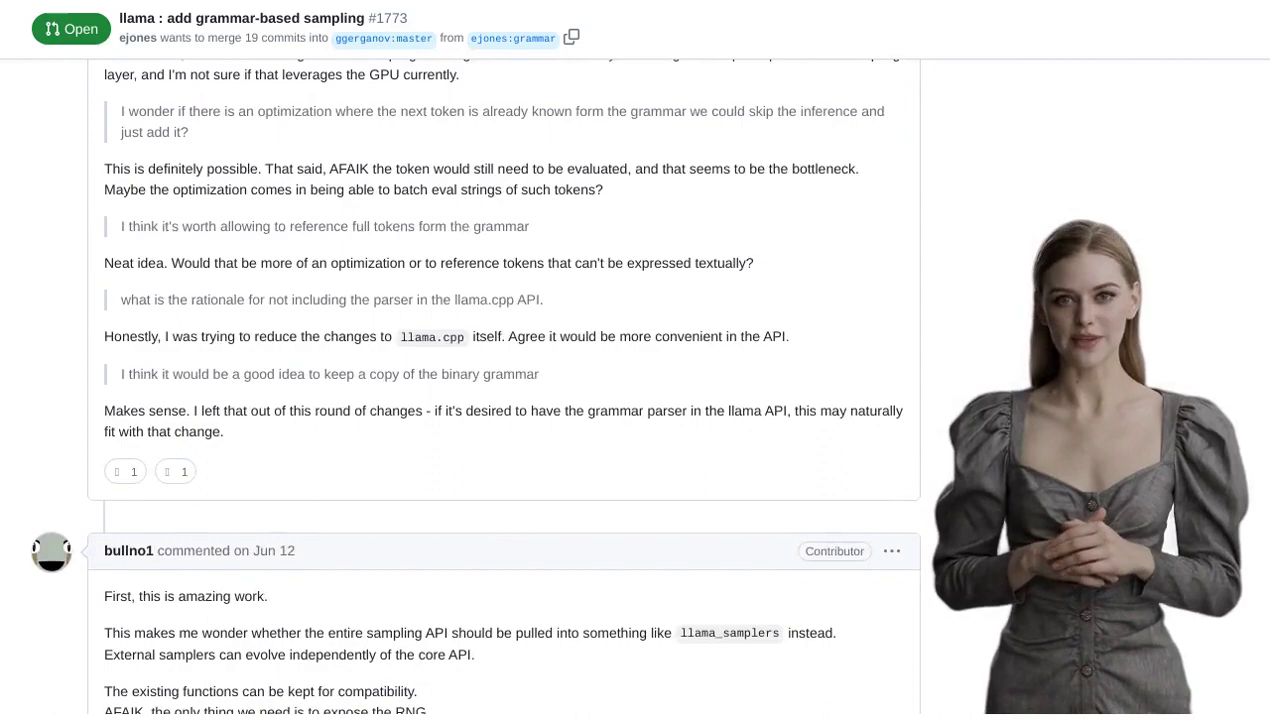
pyautogui.scroll(-3)
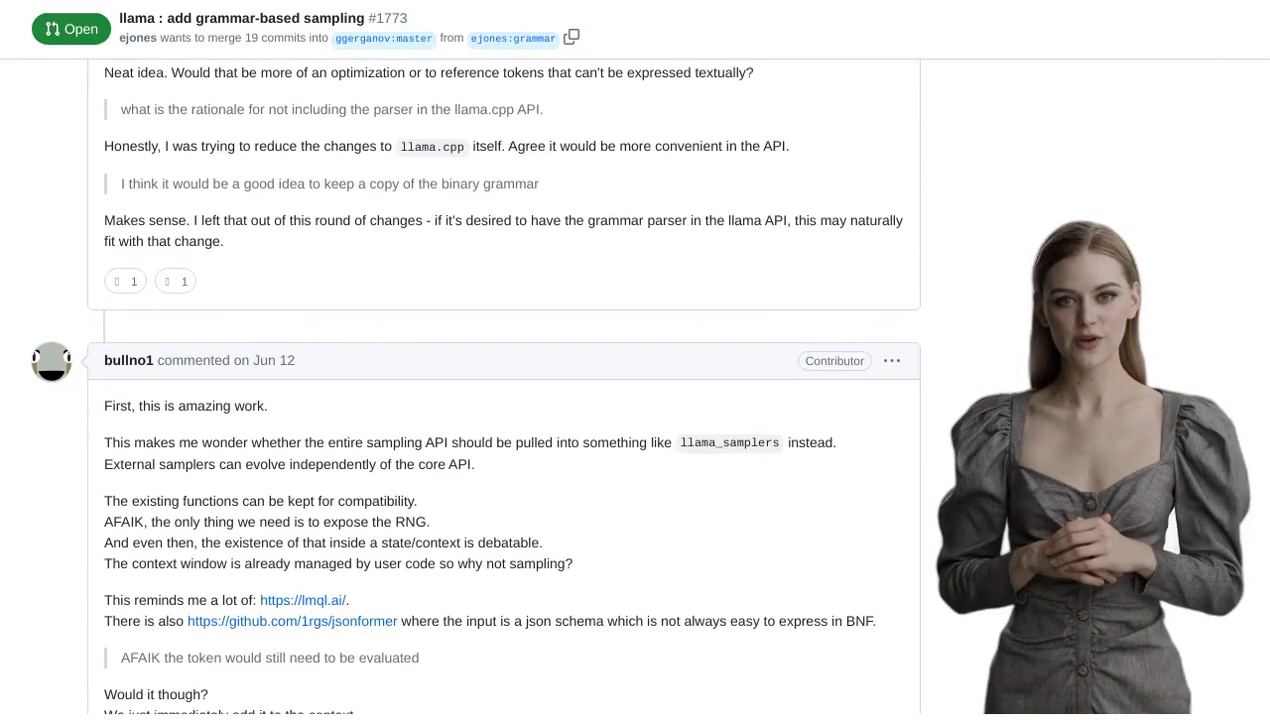
pyautogui.scroll(-3)
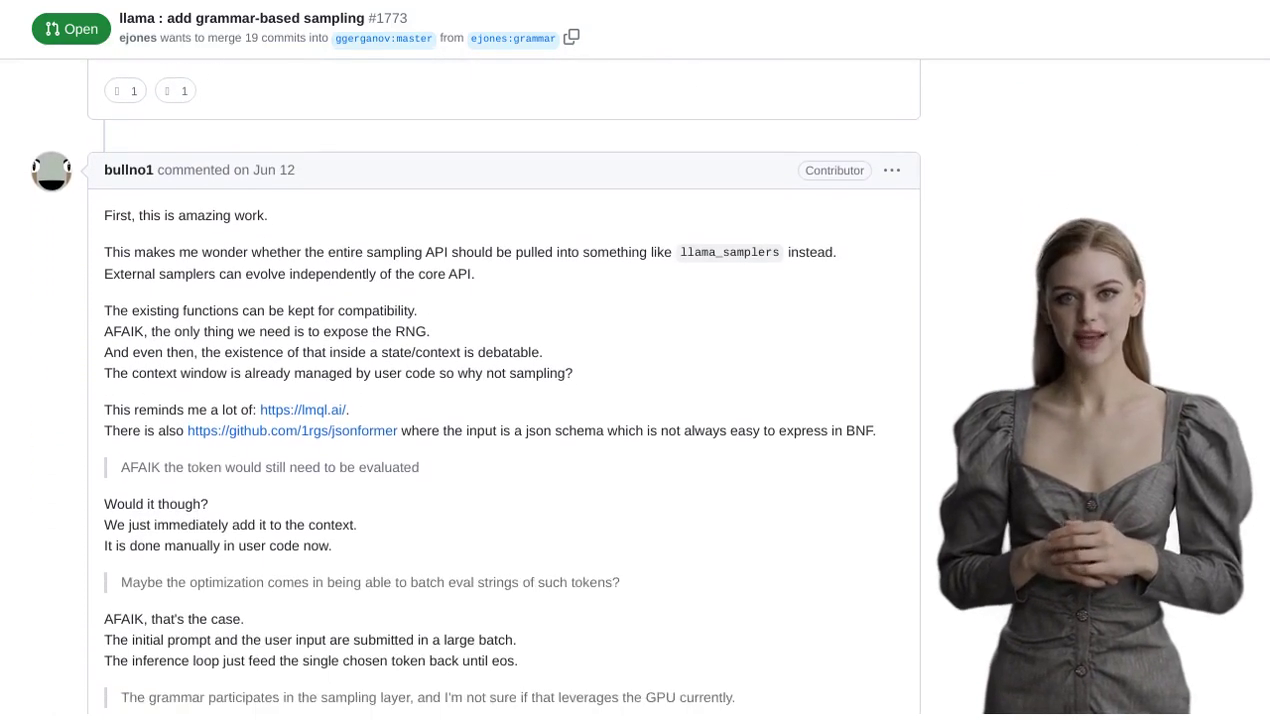
pyautogui.scroll(-3)
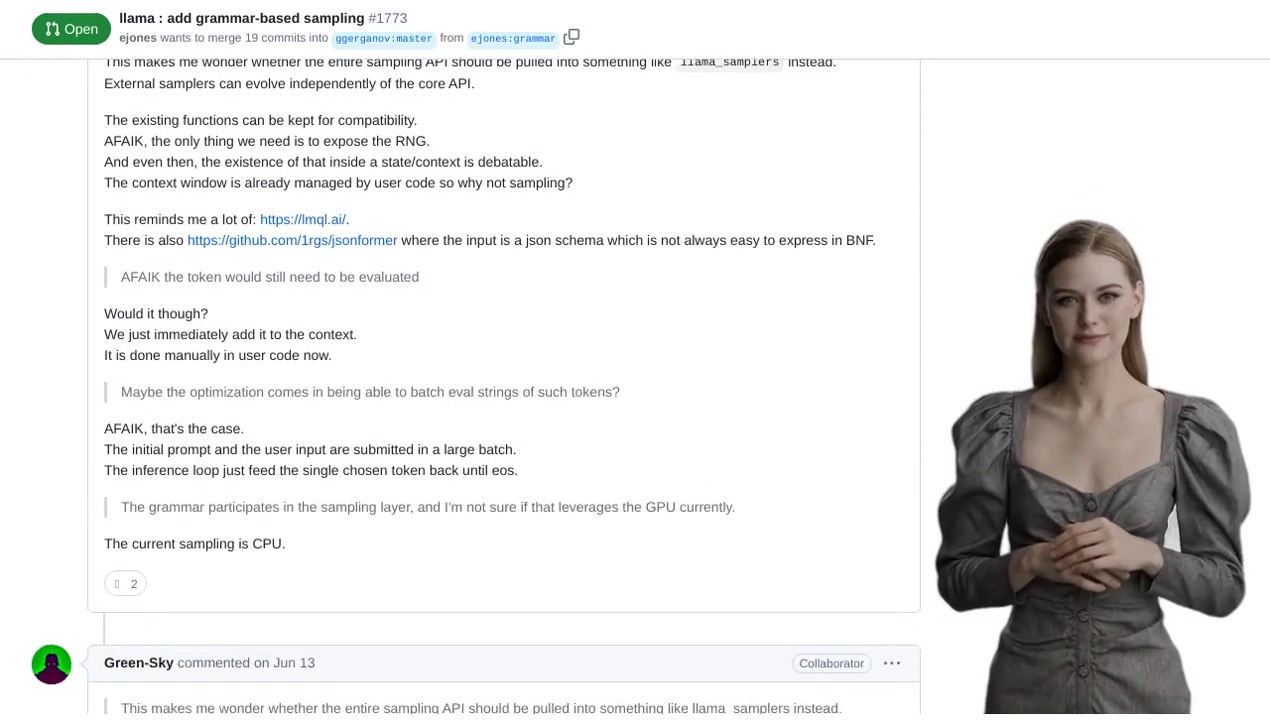
pyautogui.scroll(-3)
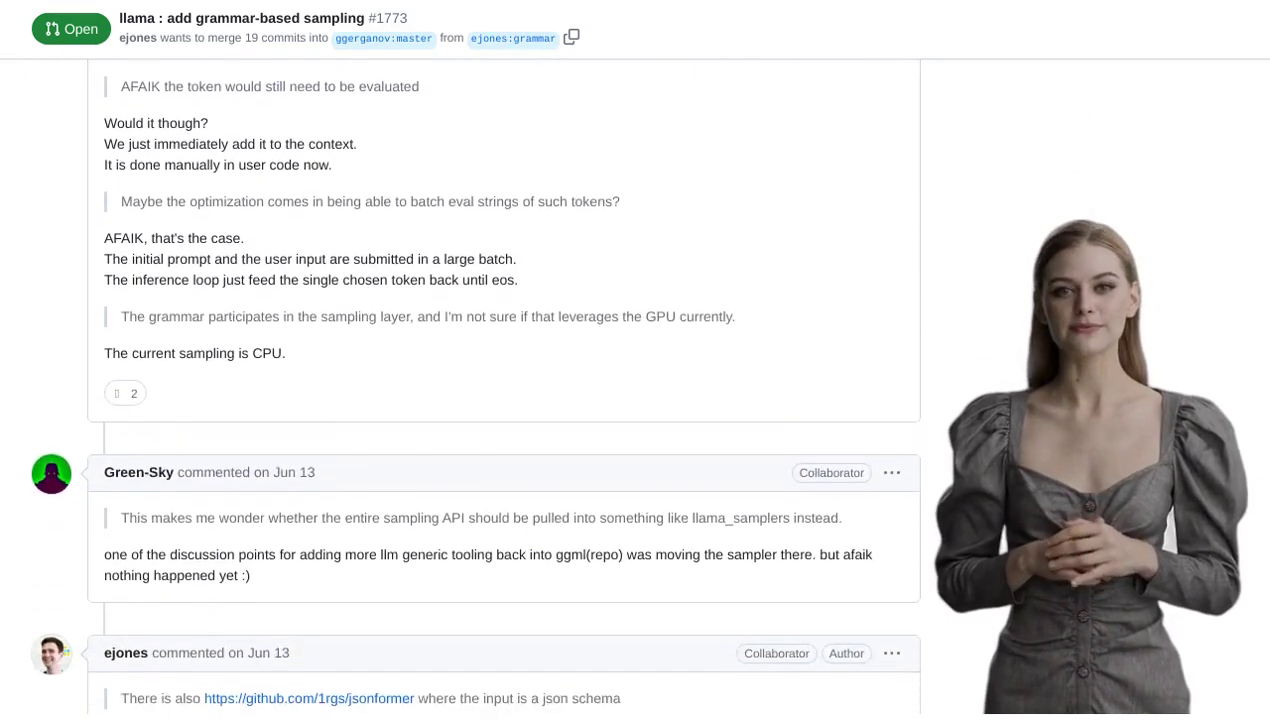
pyautogui.scroll(-3)
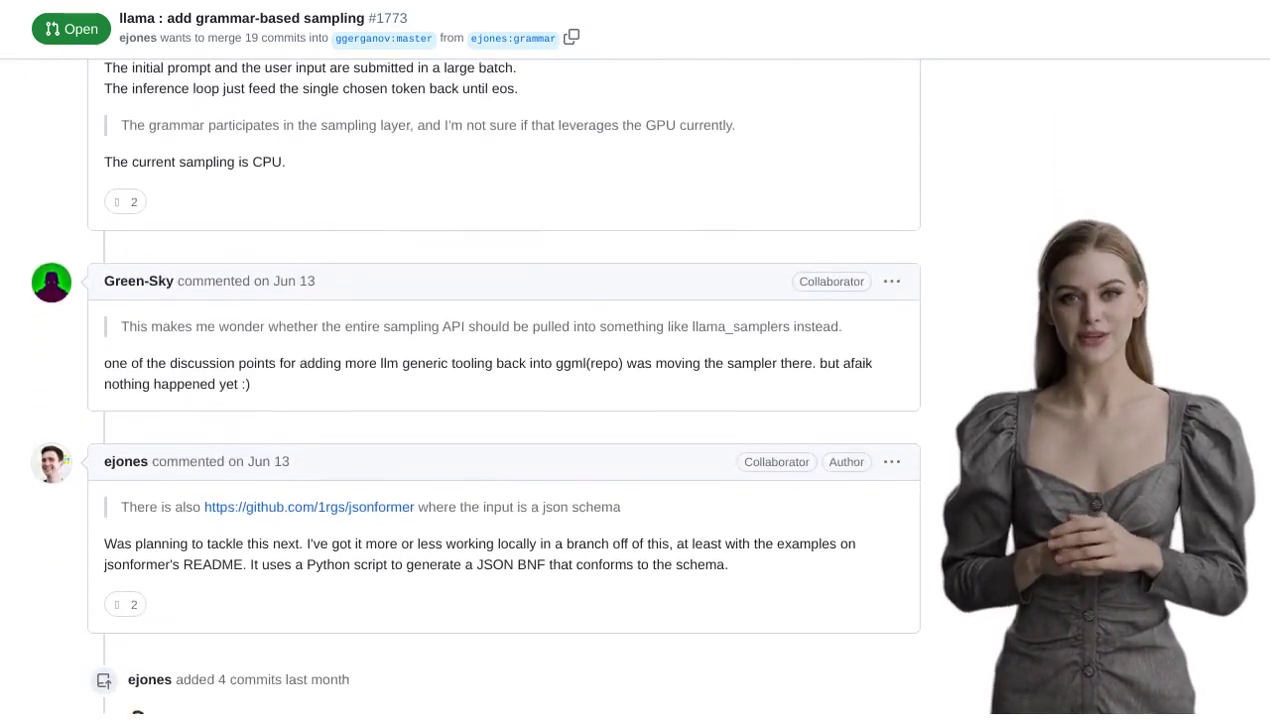
pyautogui.scroll(-3)
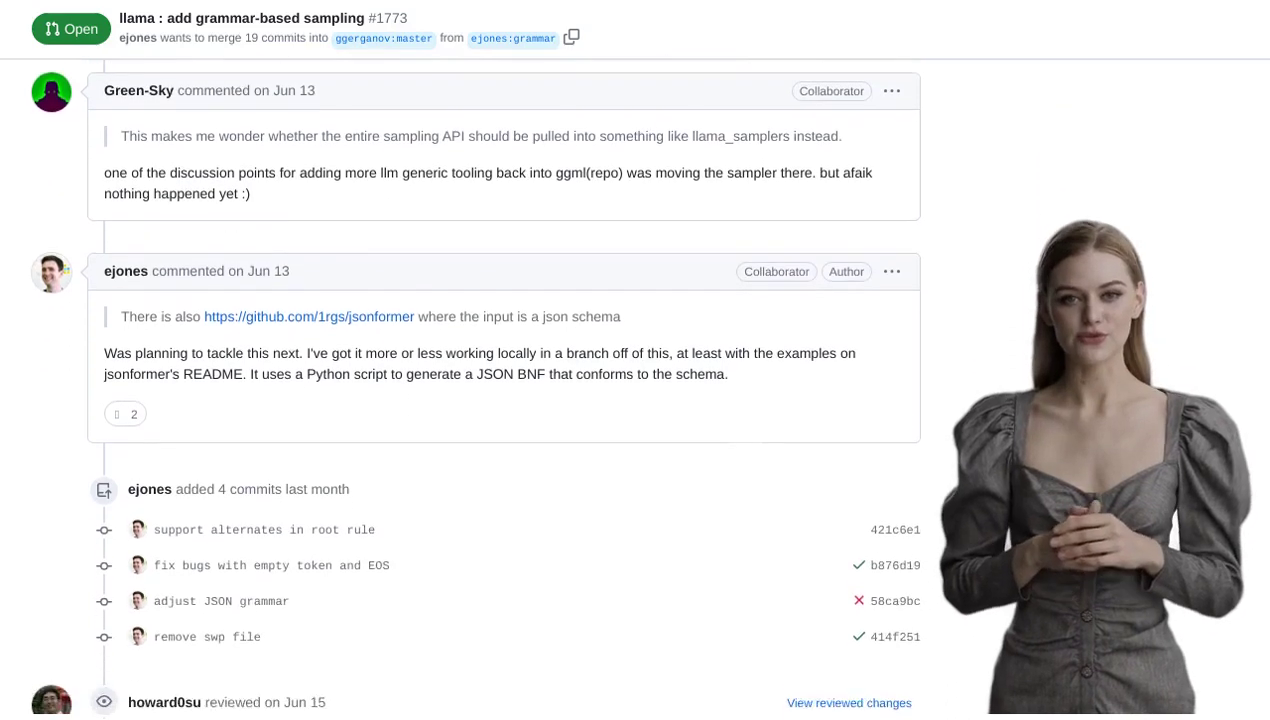
pyautogui.scroll(-3)
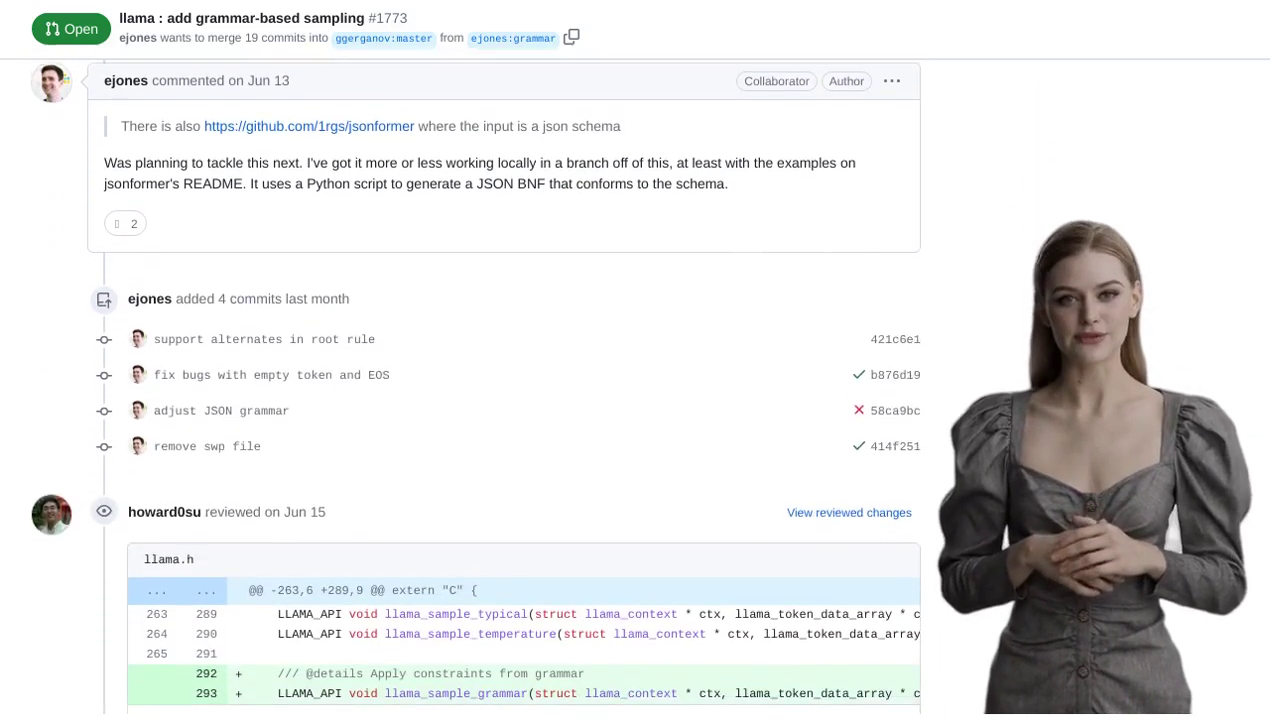
pyautogui.scroll(-3)
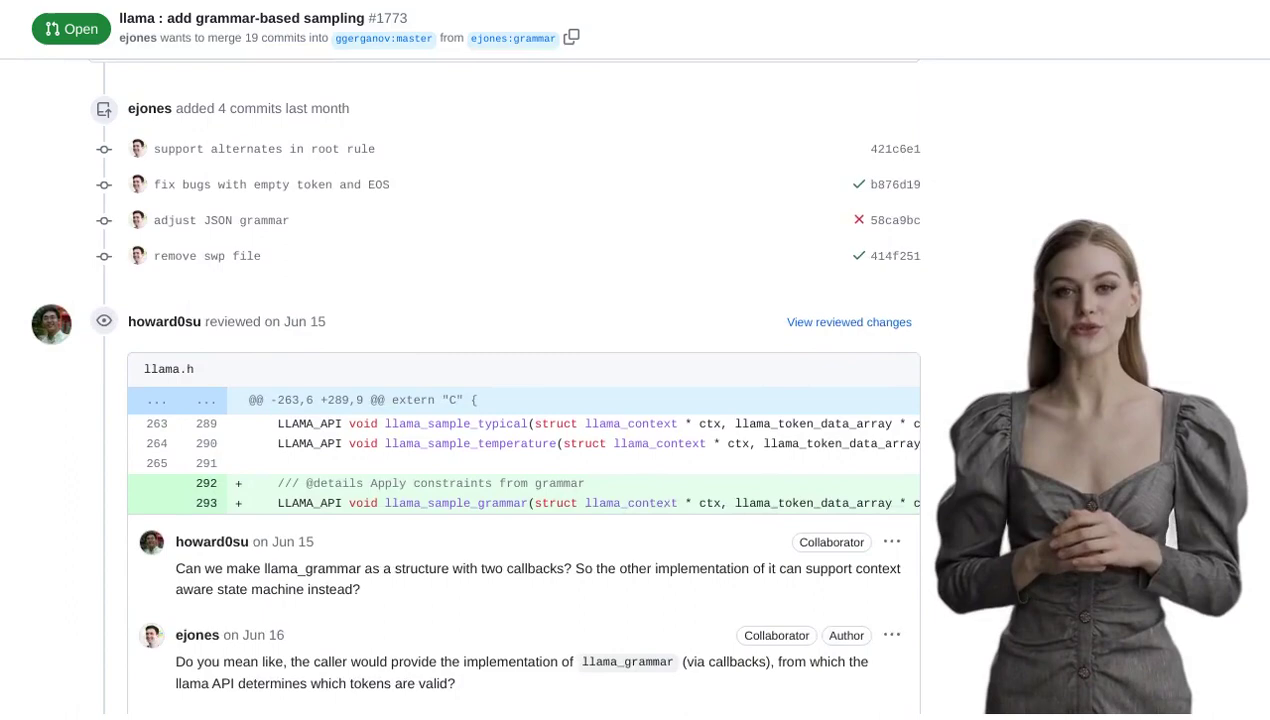
pyautogui.scroll(-3)
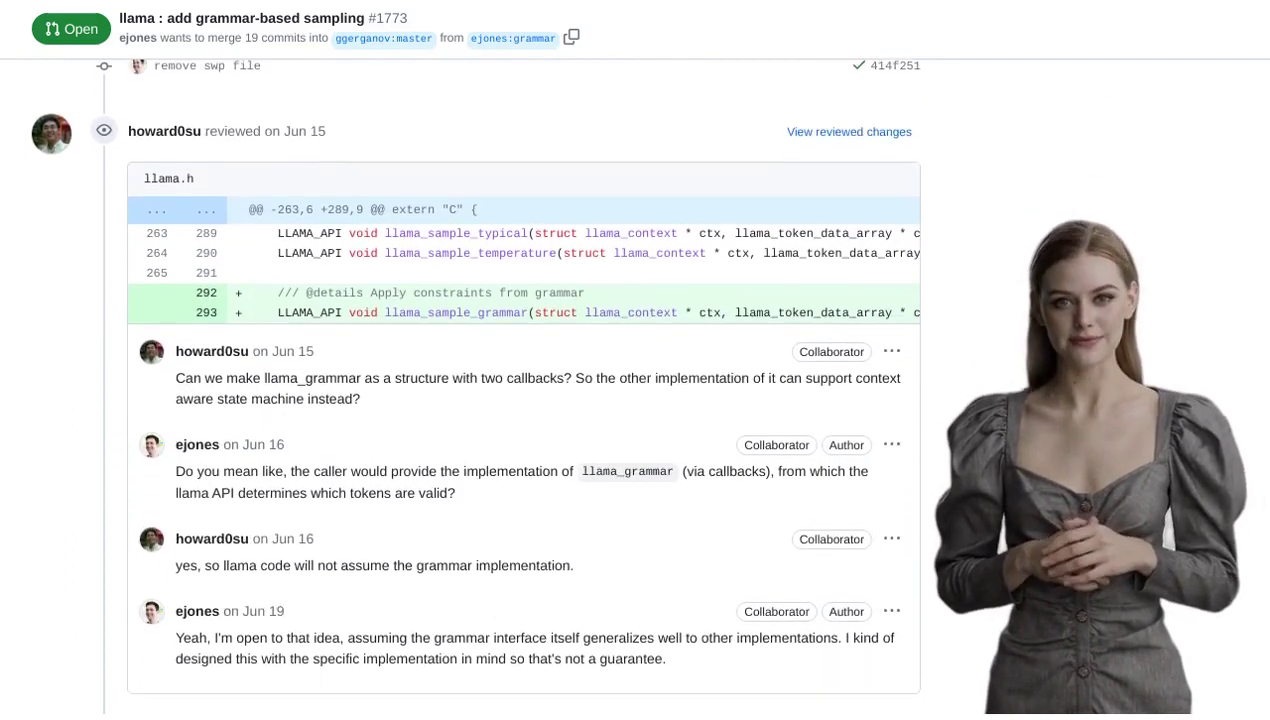
pyautogui.scroll(-3)
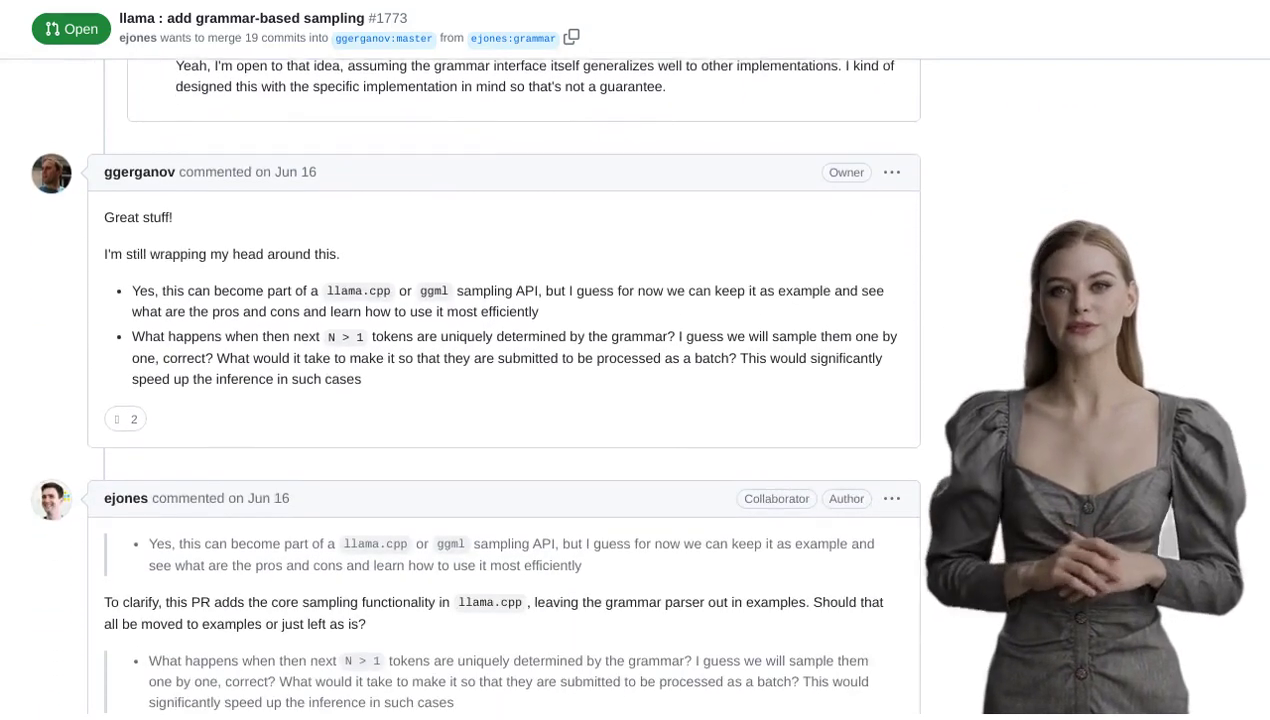
pyautogui.scroll(-3)
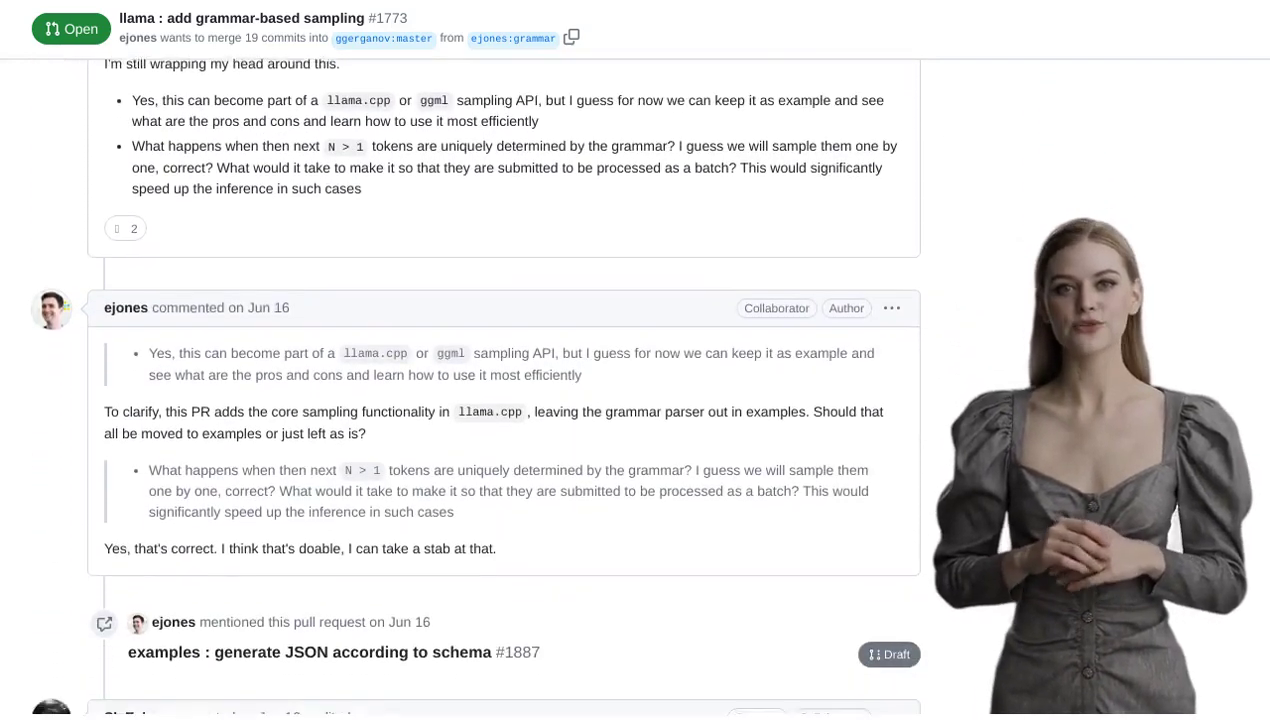
pyautogui.scroll(-3)
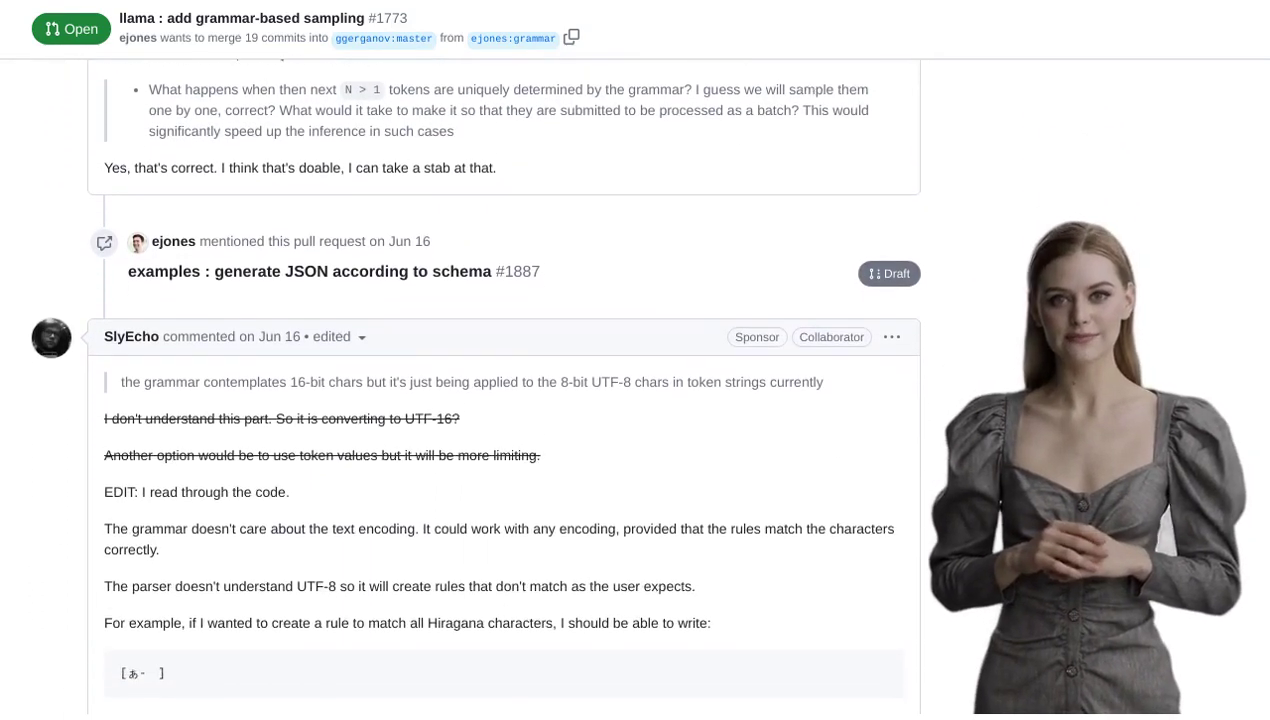
pyautogui.scroll(-3)
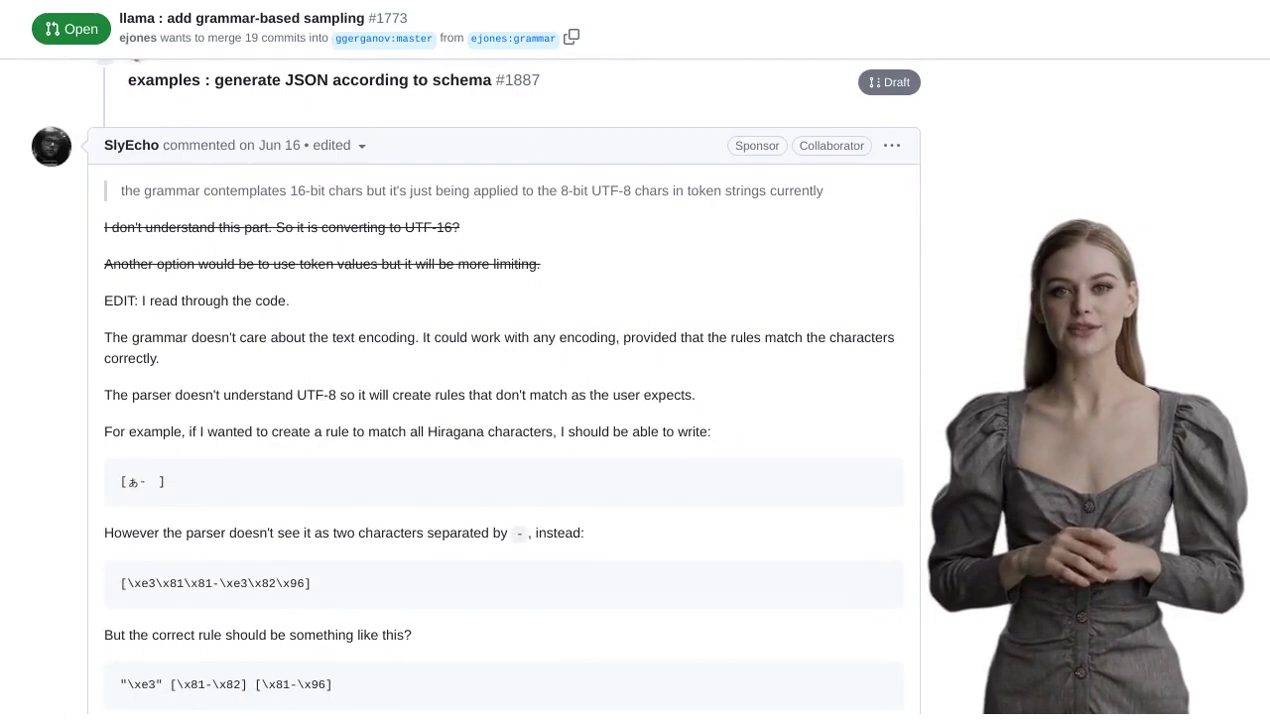
pyautogui.scroll(-3)
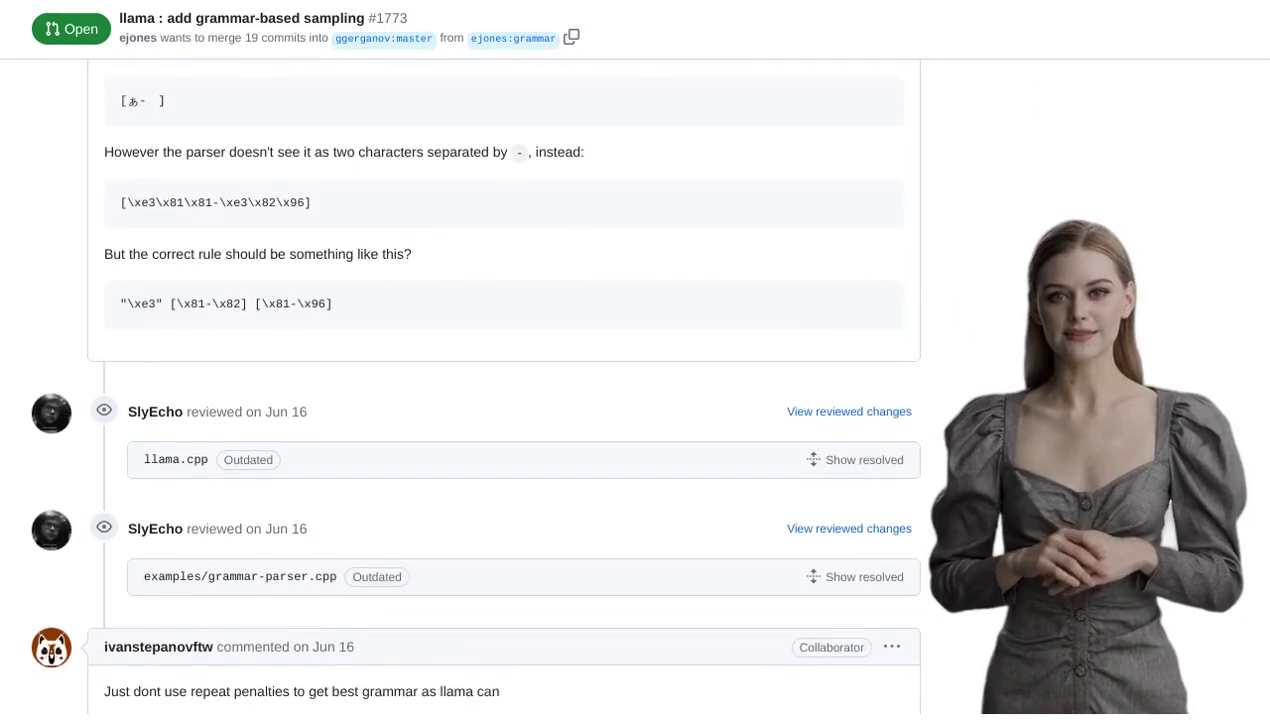
pyautogui.scroll(-3)
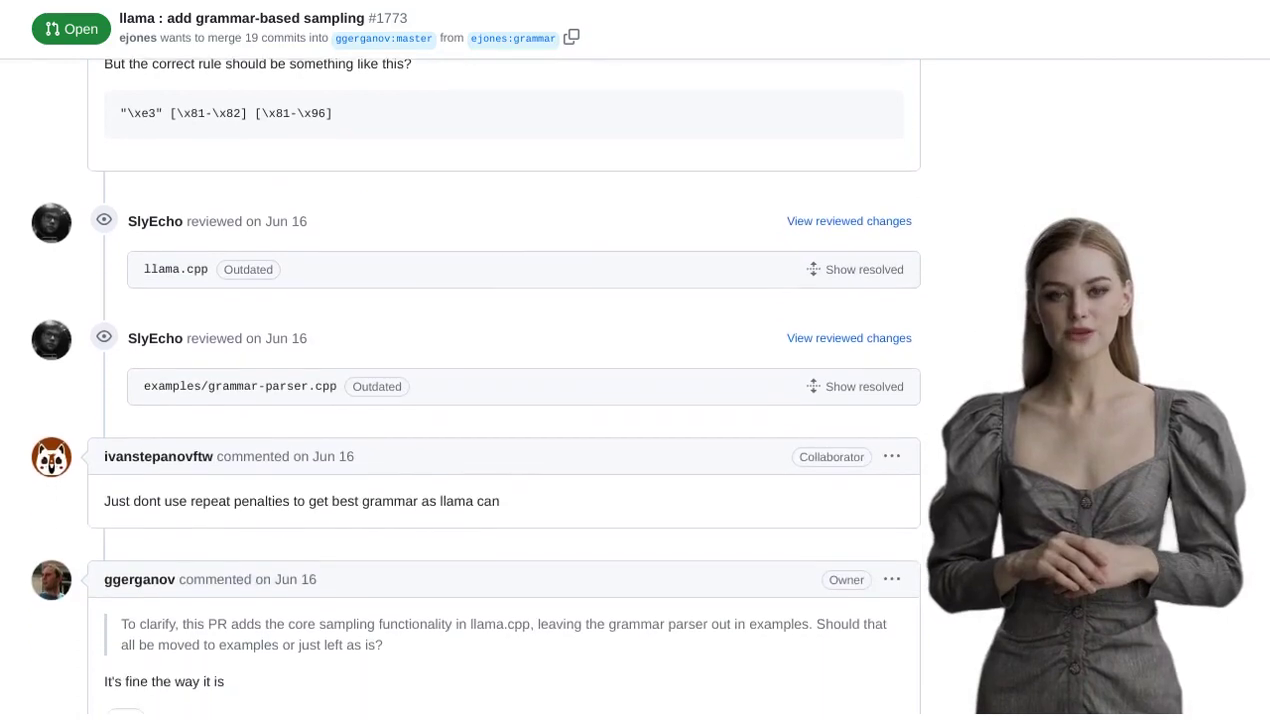
pyautogui.scroll(-3)
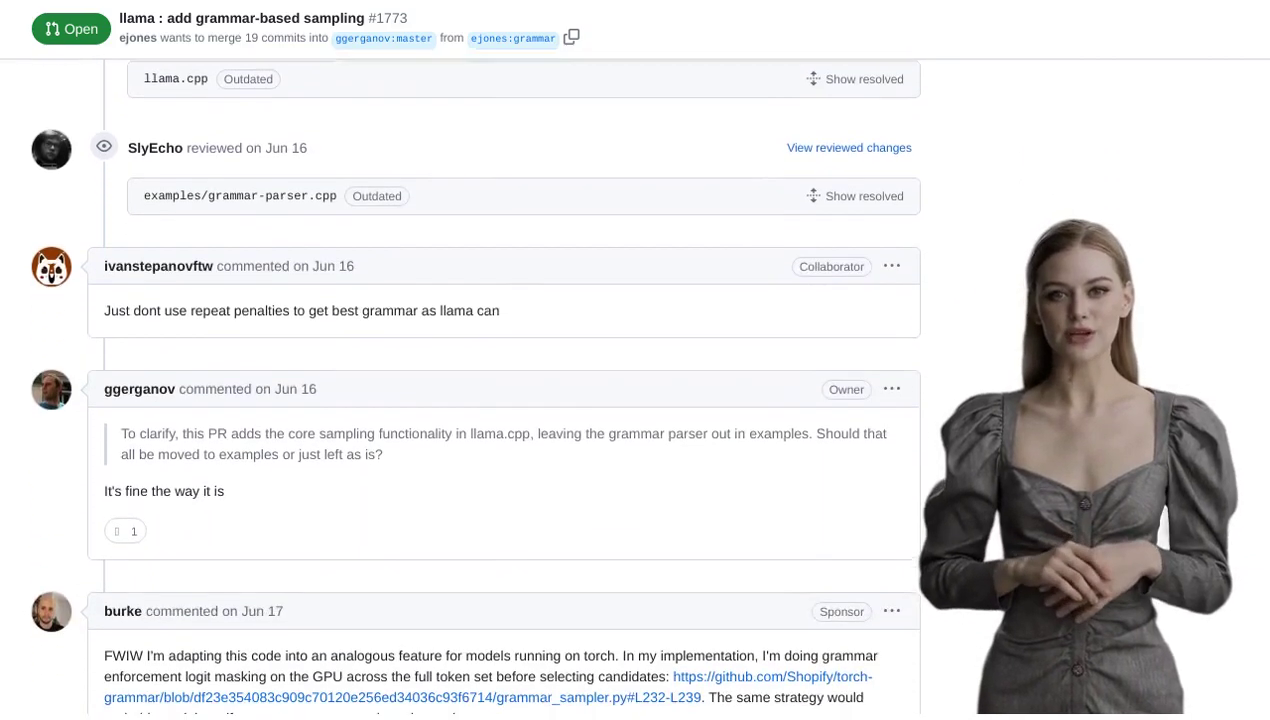
pyautogui.scroll(-3)
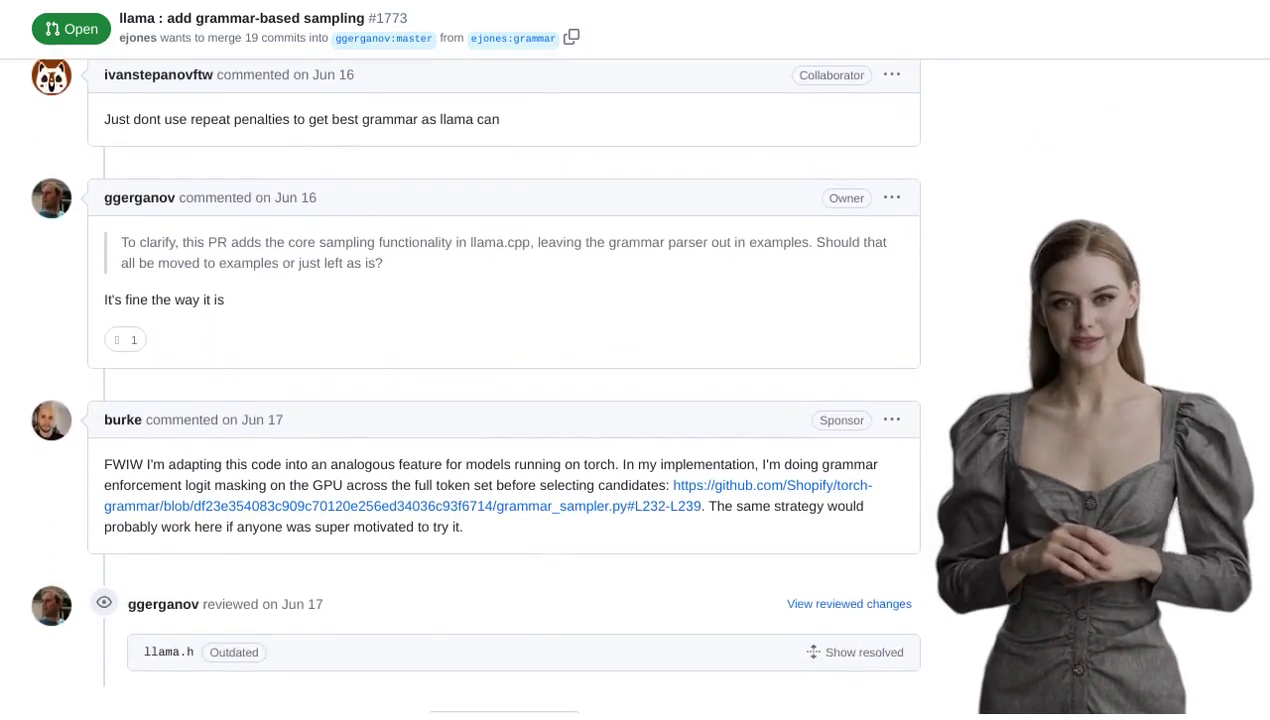
pyautogui.scroll(-3)
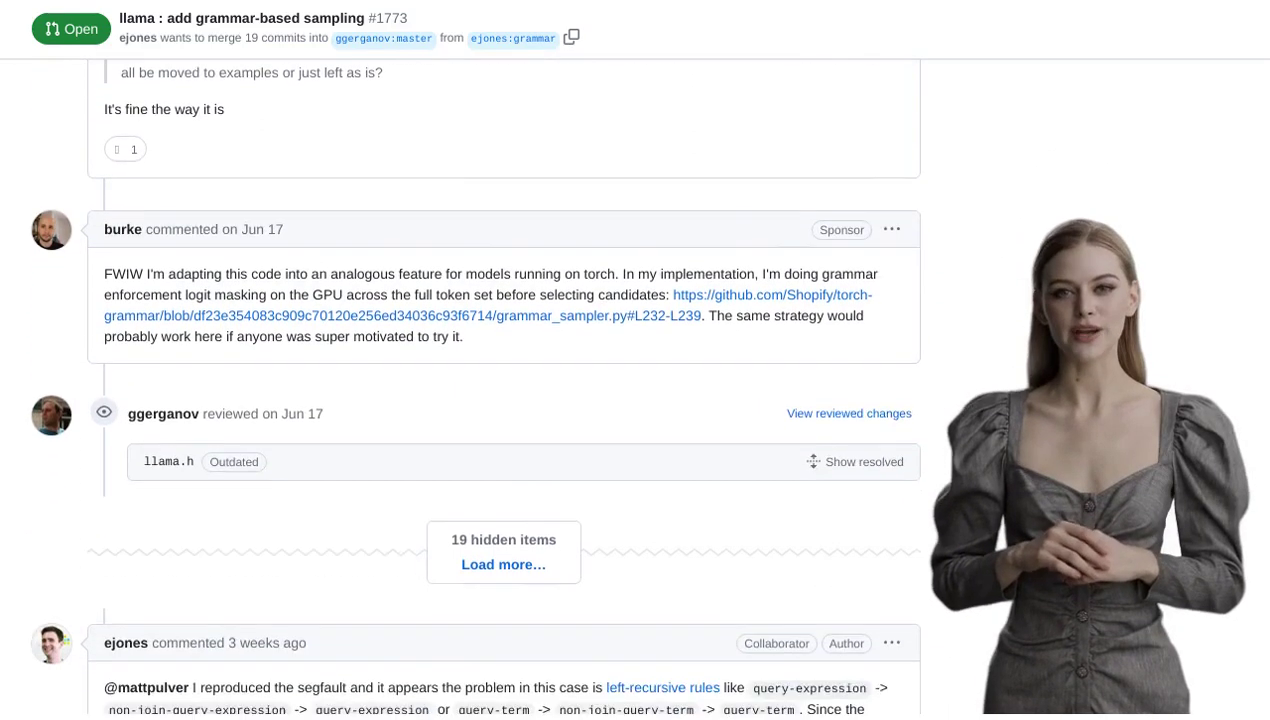
pyautogui.scroll(-3)
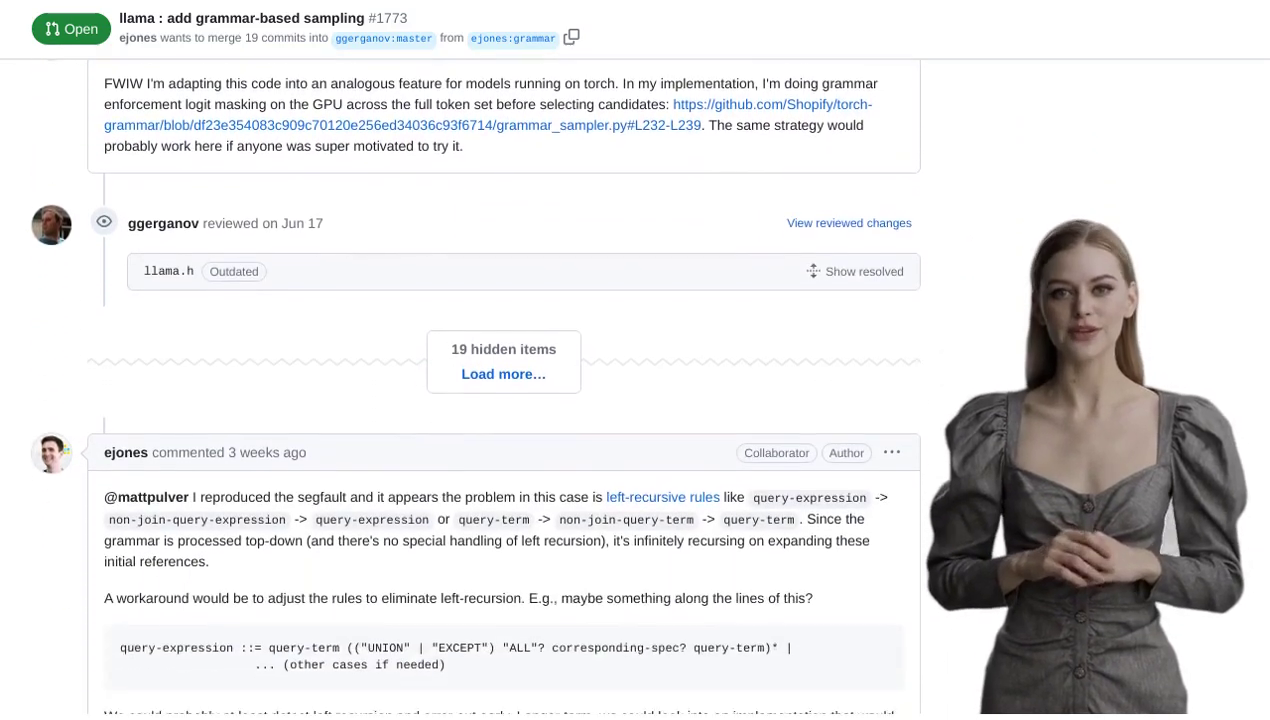
pyautogui.scroll(-3)
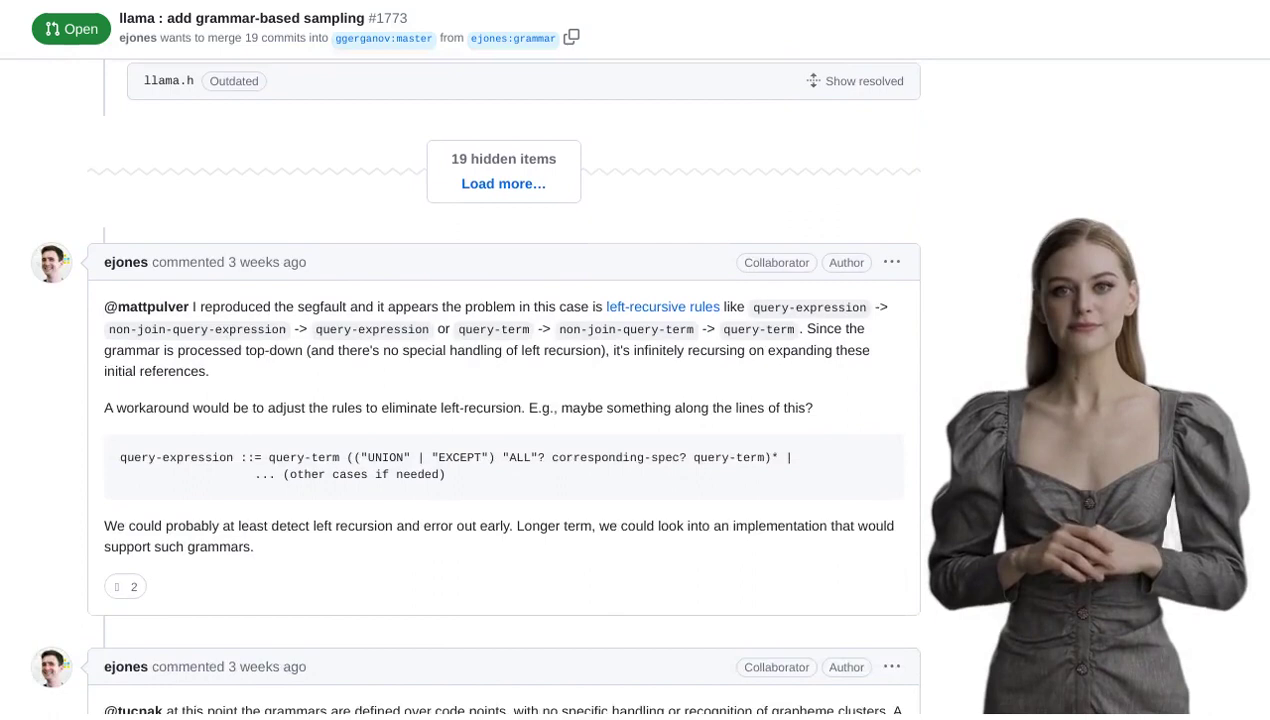
pyautogui.scroll(-3)
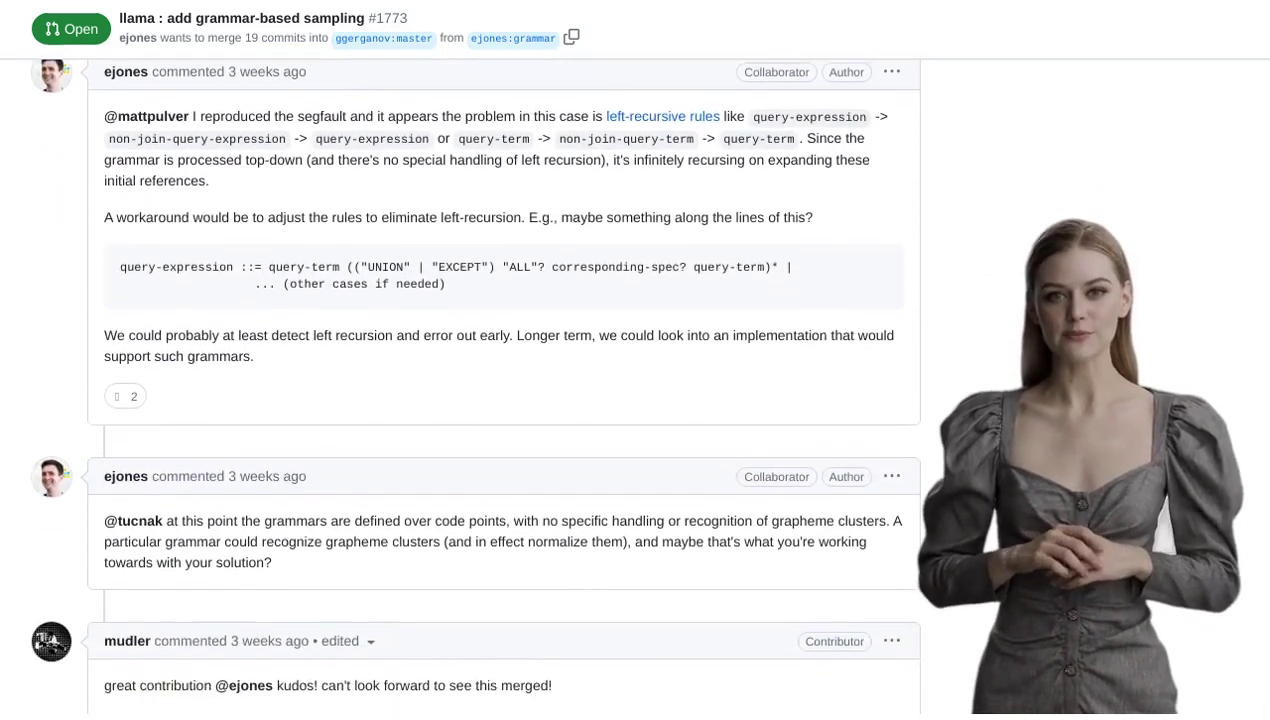
pyautogui.scroll(-3)
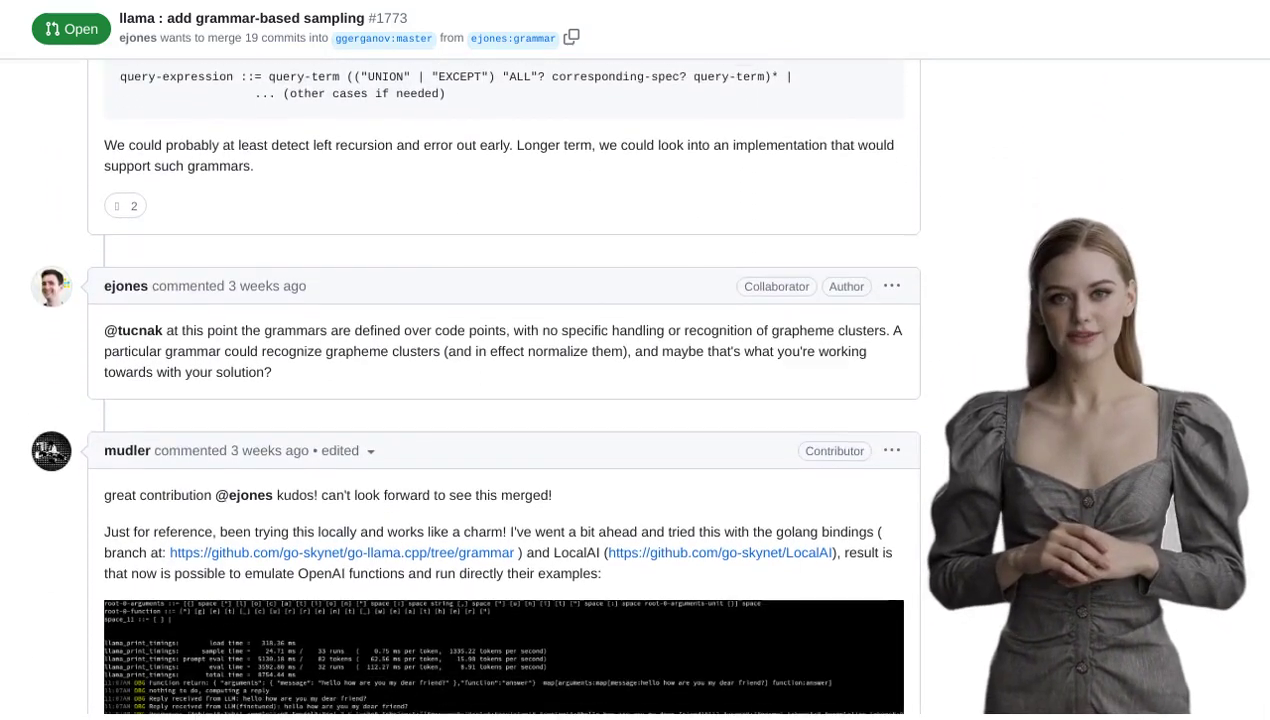
pyautogui.scroll(-3)
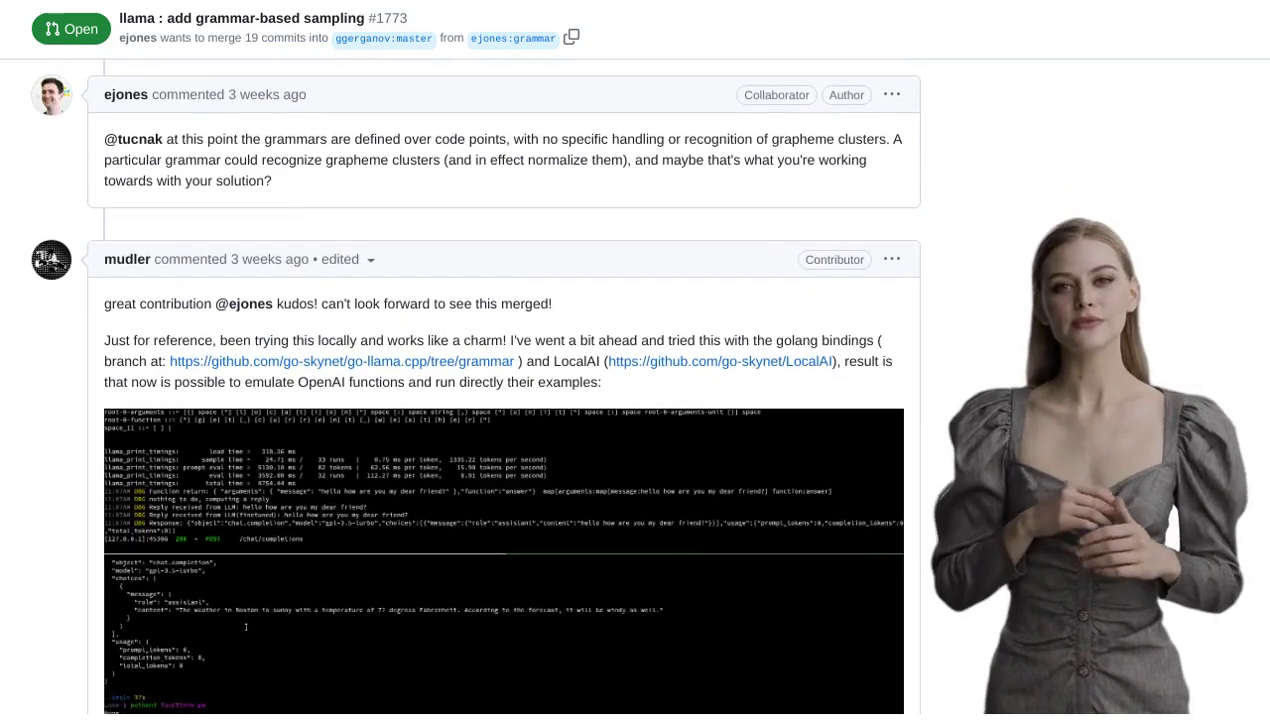
pyautogui.scroll(-3)
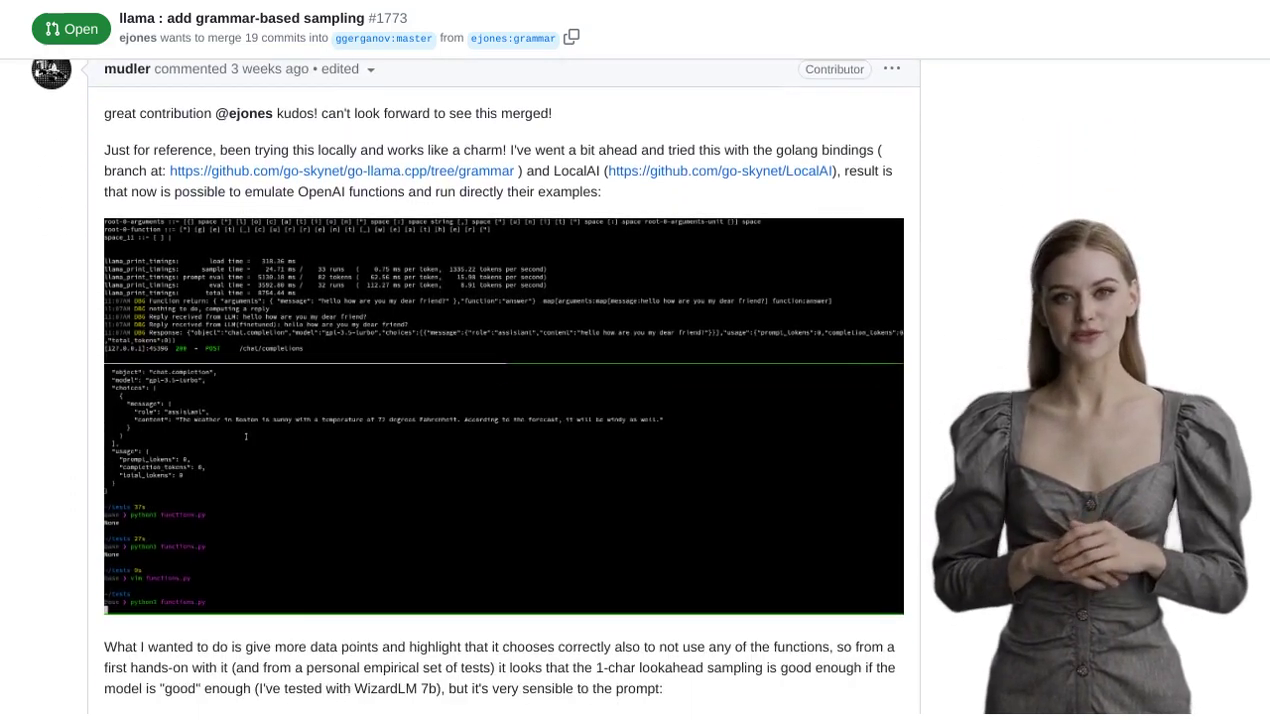
pyautogui.scroll(-3)
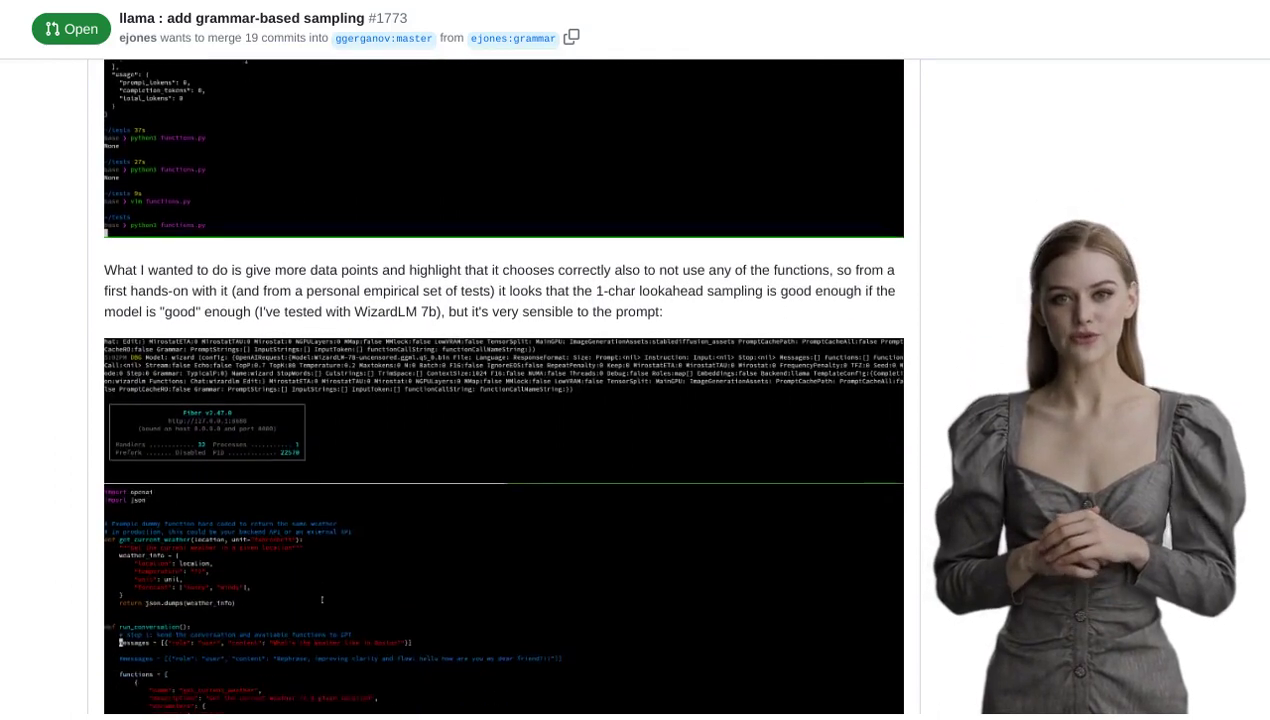
pyautogui.scroll(-3)
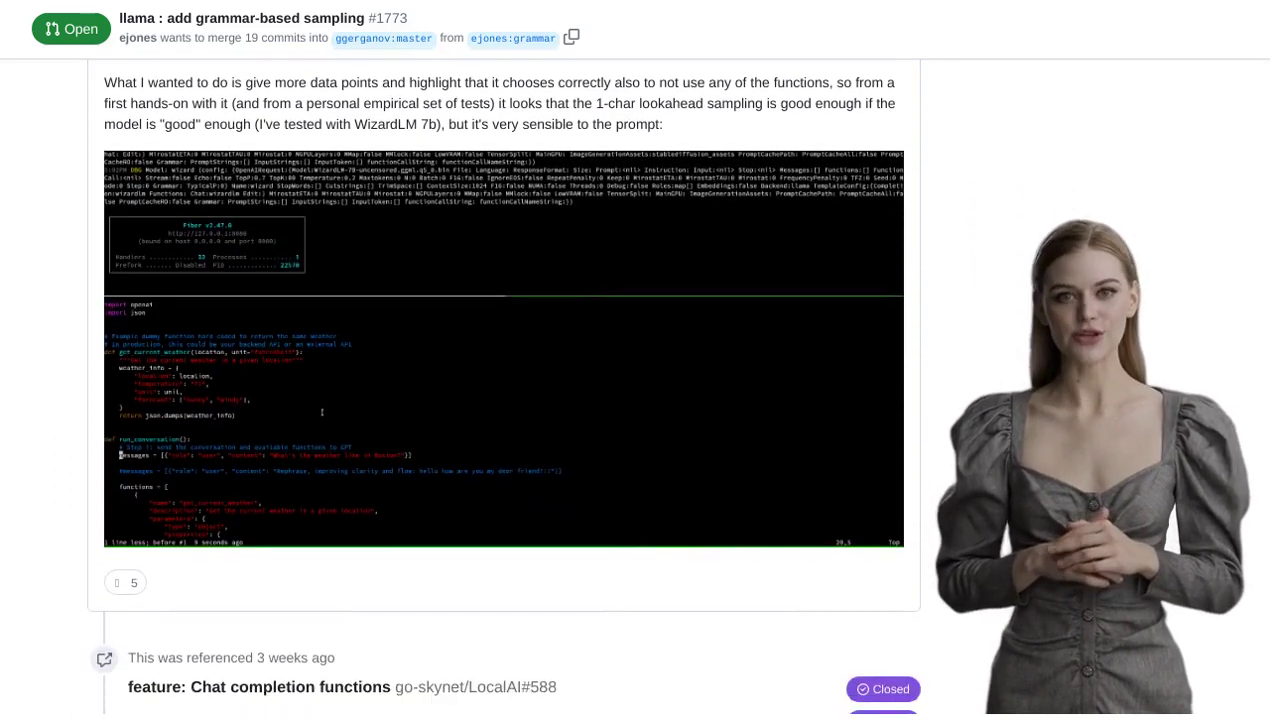
pyautogui.scroll(-3)
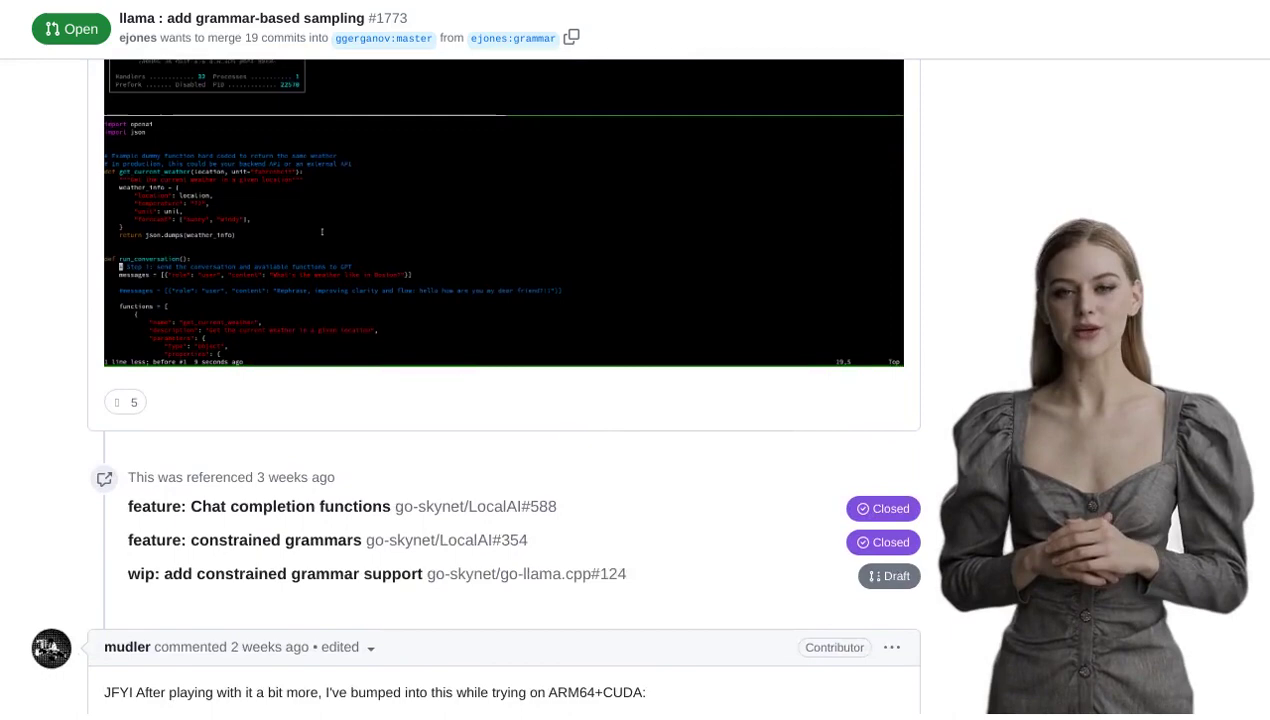
pyautogui.scroll(-3)
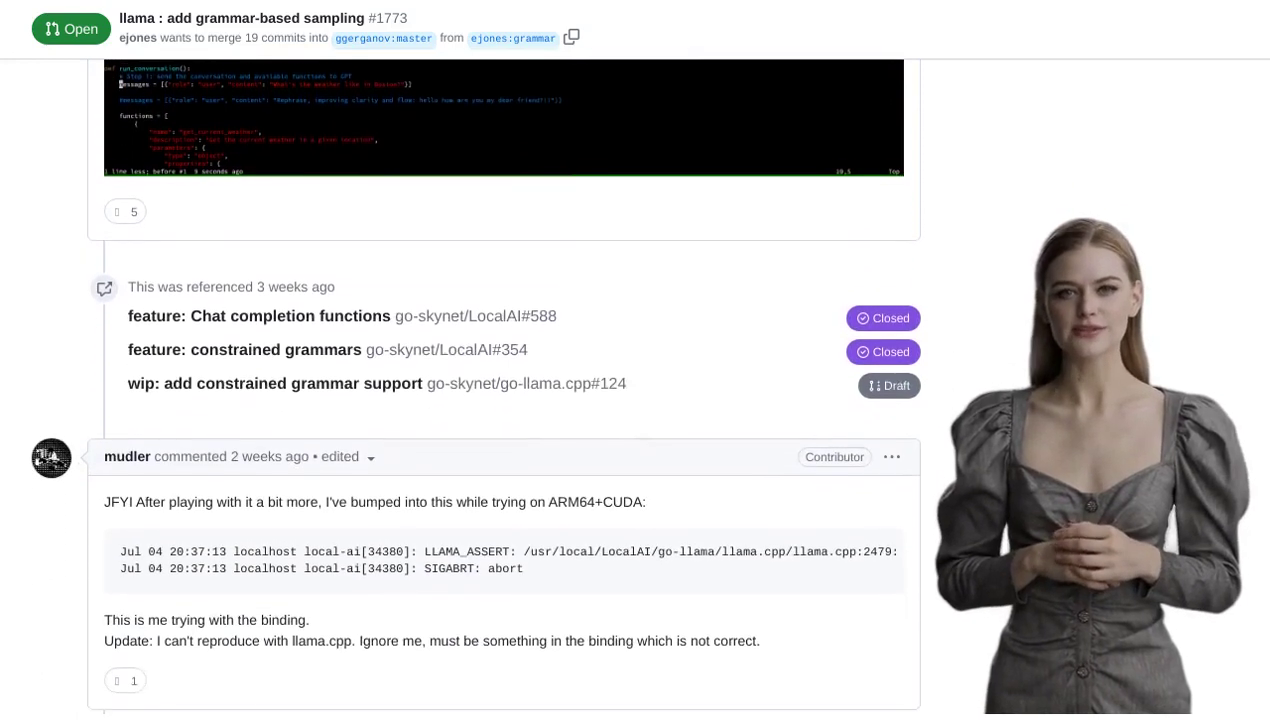
pyautogui.scroll(-3)
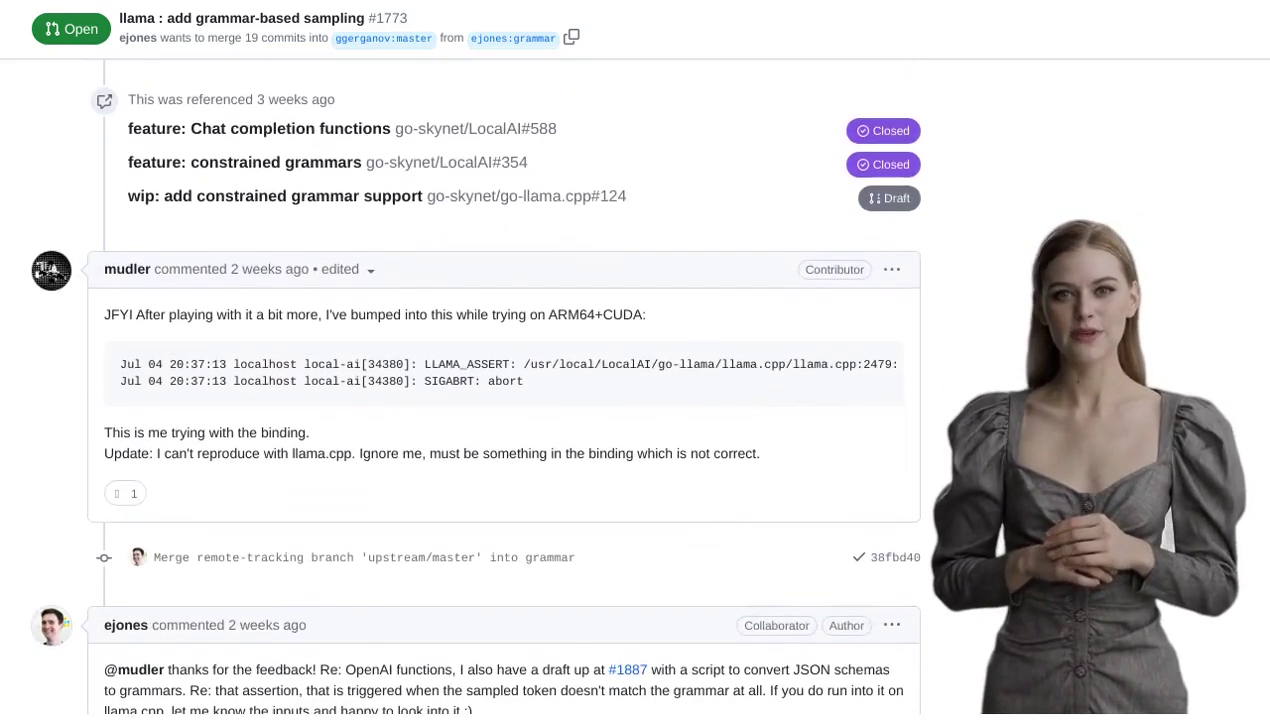
pyautogui.scroll(-3)
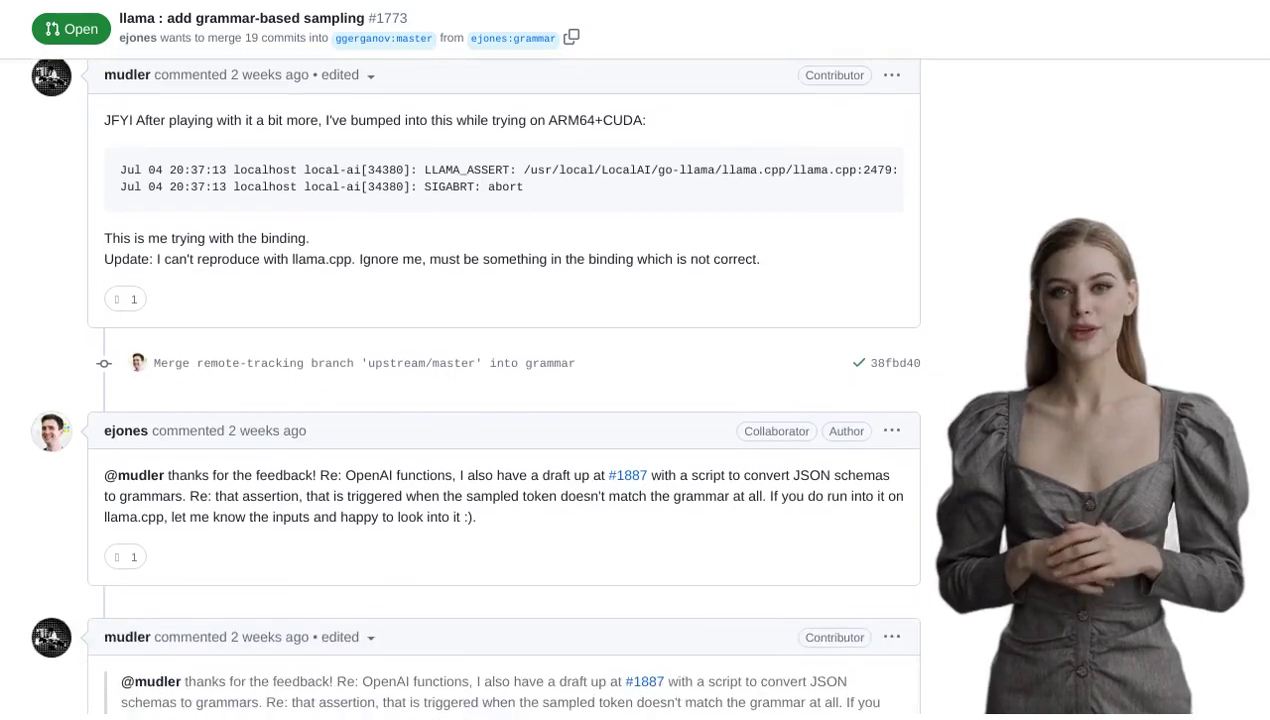
pyautogui.scroll(-3)
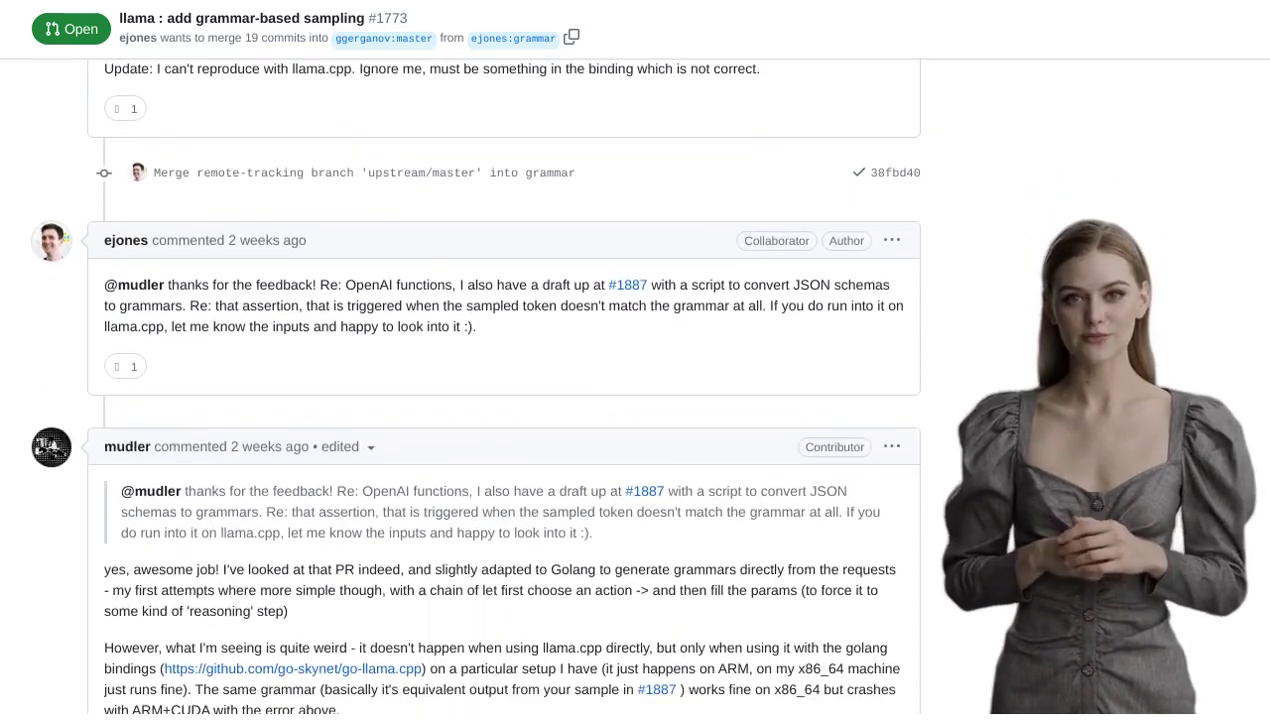
pyautogui.scroll(-3)
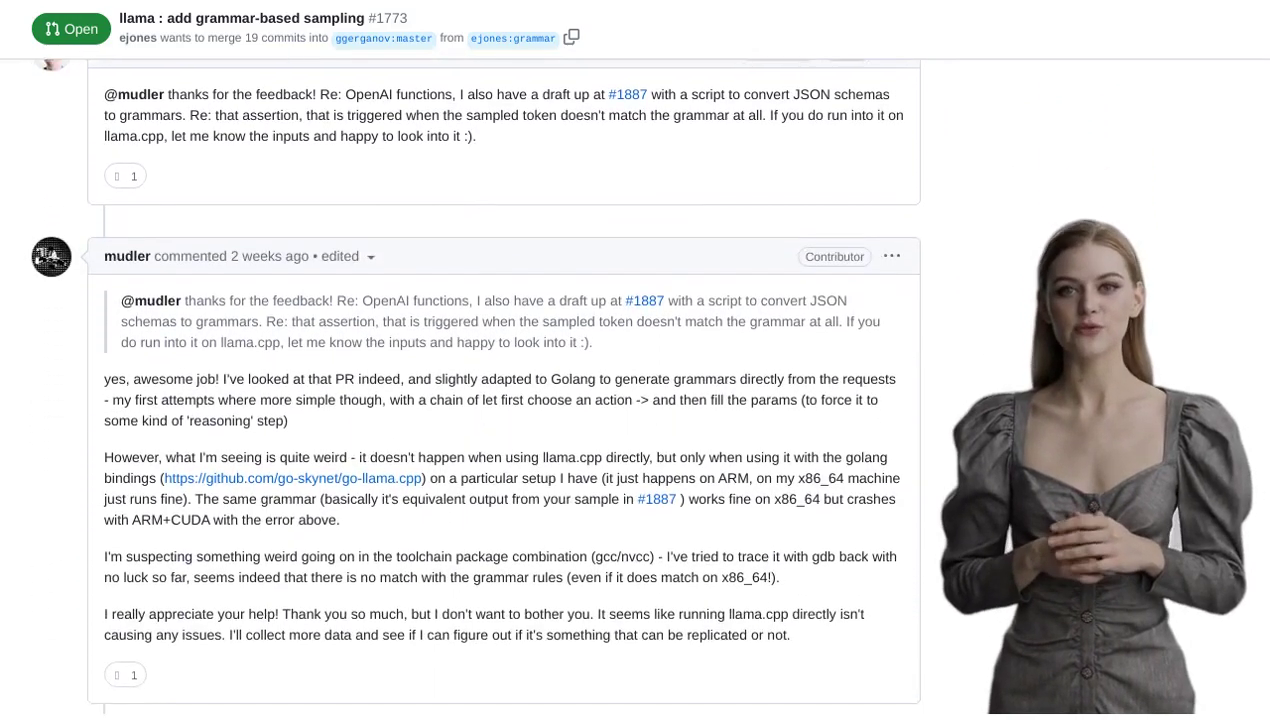
pyautogui.scroll(-3)
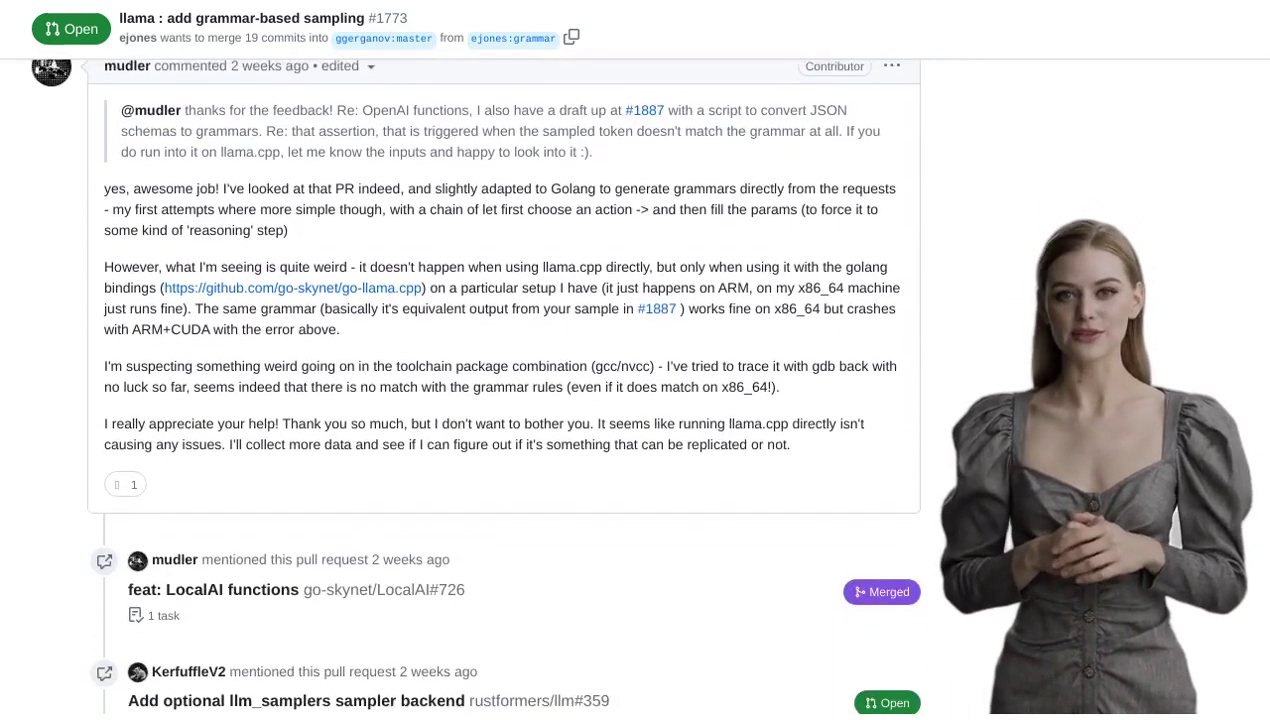
pyautogui.scroll(-3)
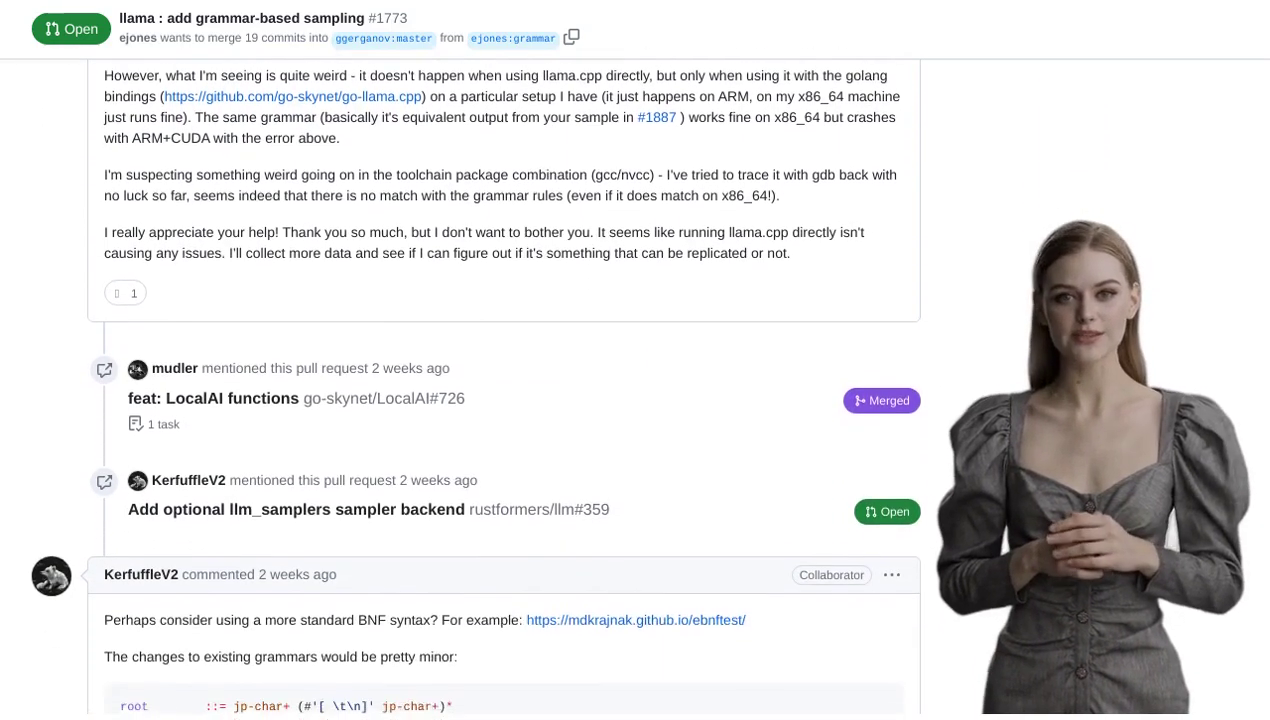
pyautogui.scroll(-3)
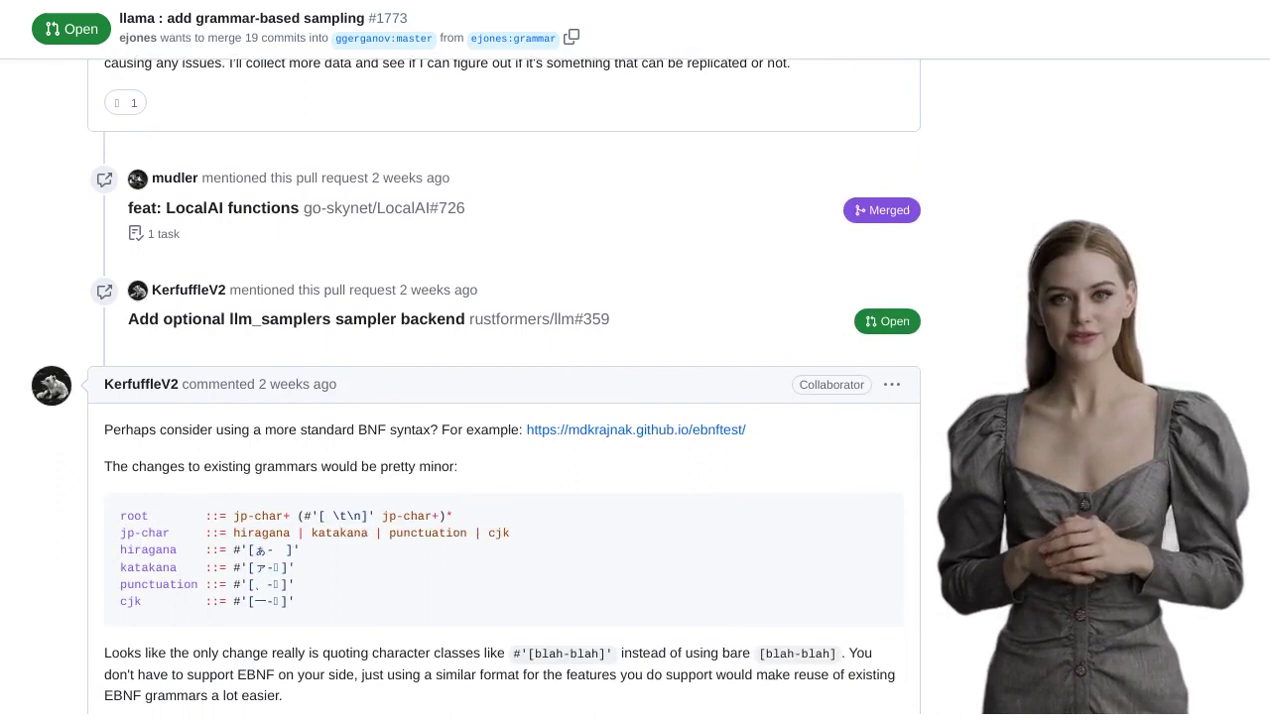
pyautogui.scroll(-3)
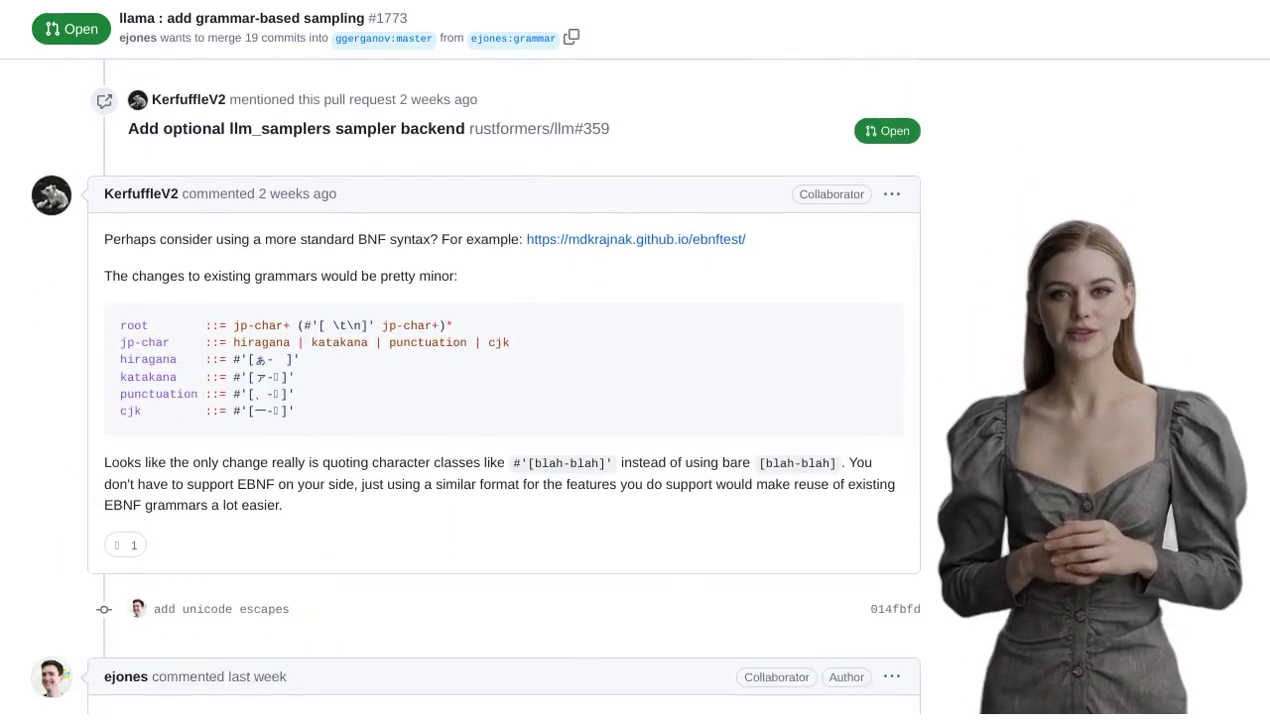
pyautogui.scroll(-3)
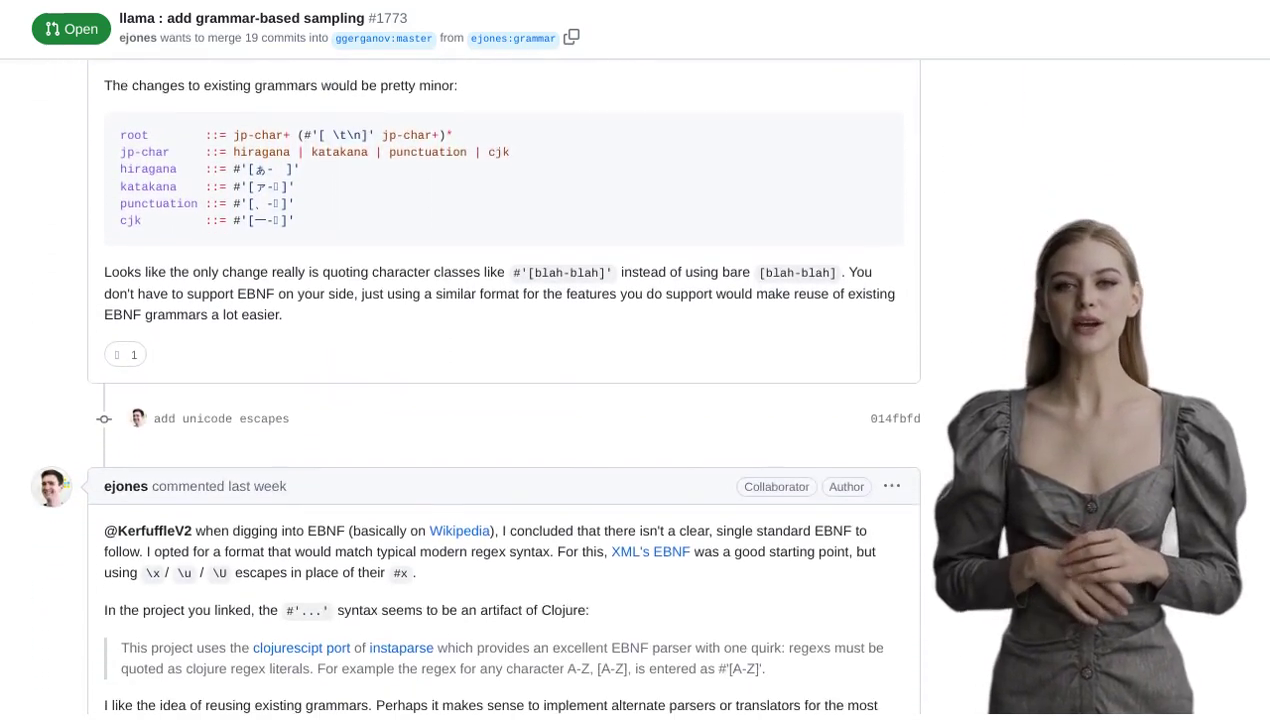
pyautogui.scroll(-3)
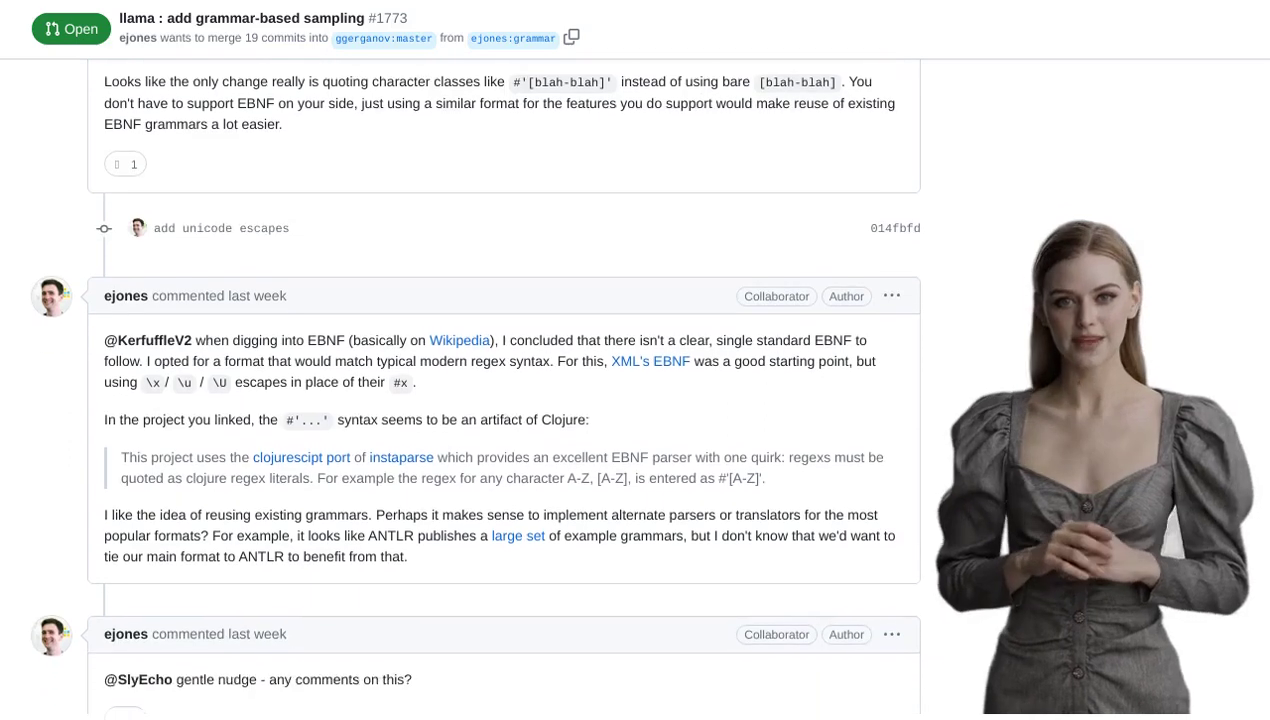
pyautogui.scroll(-3)
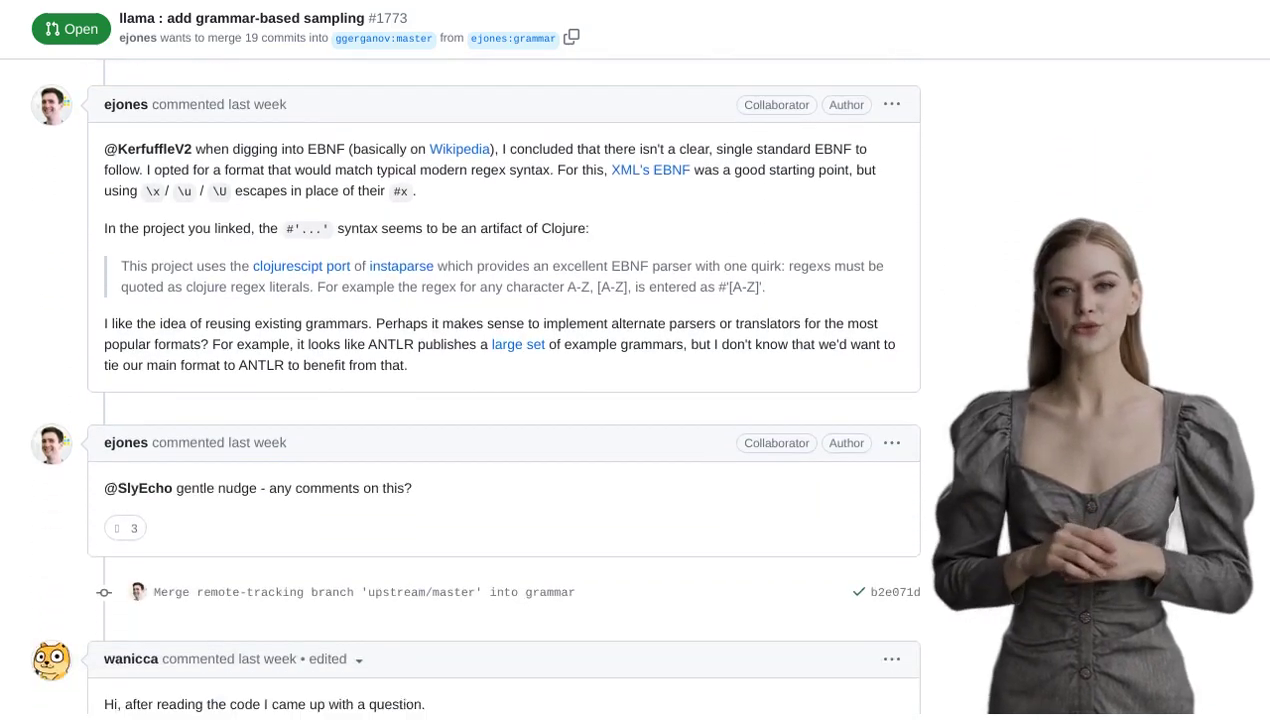
pyautogui.scroll(-3)
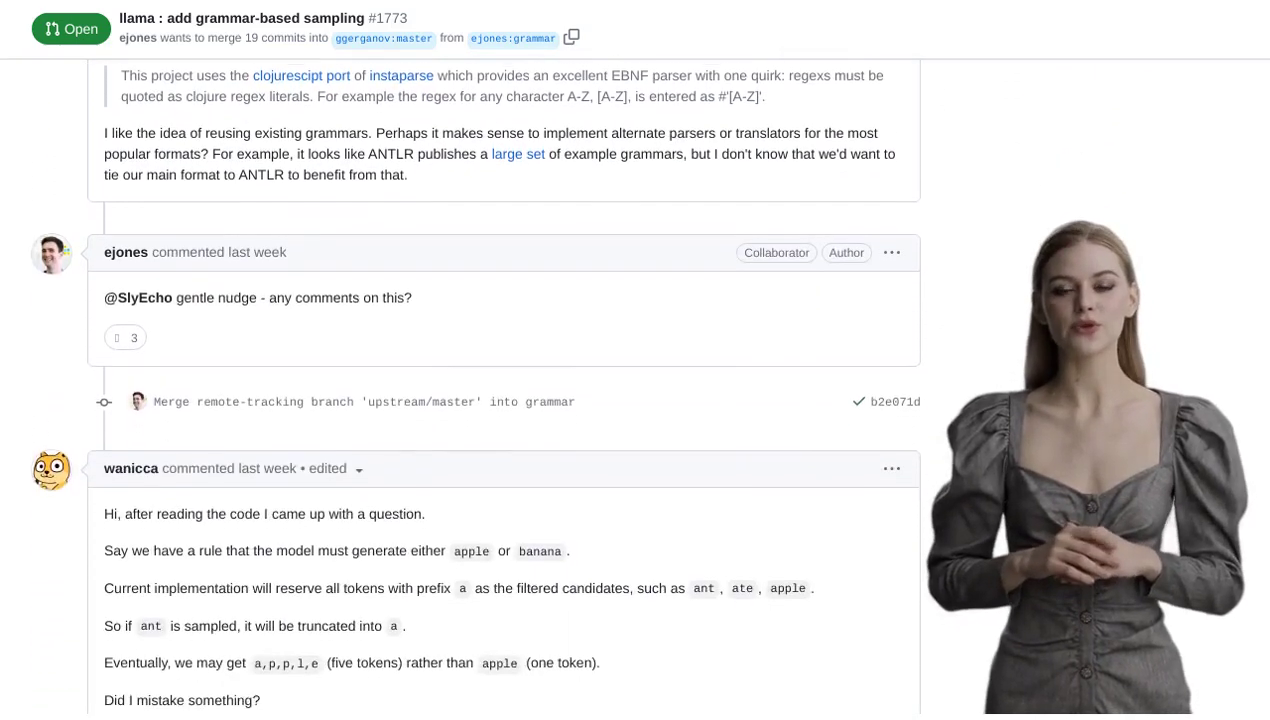
pyautogui.scroll(-3)
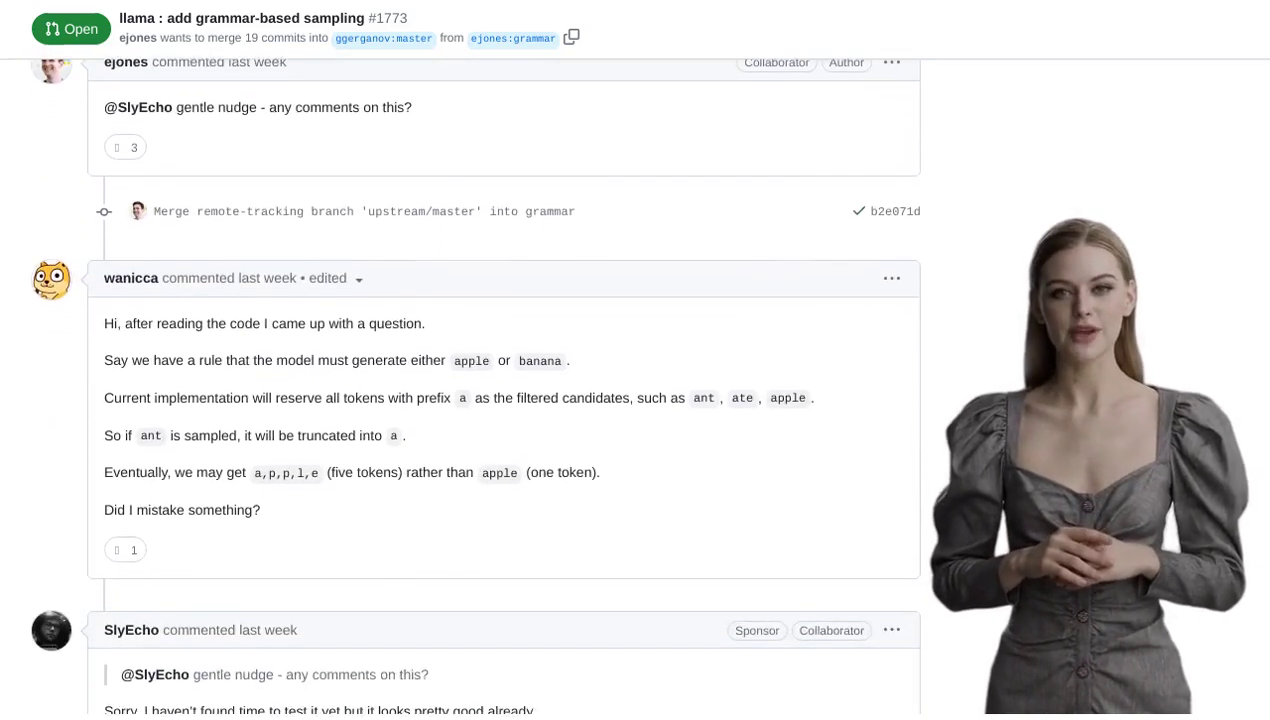
pyautogui.scroll(-3)
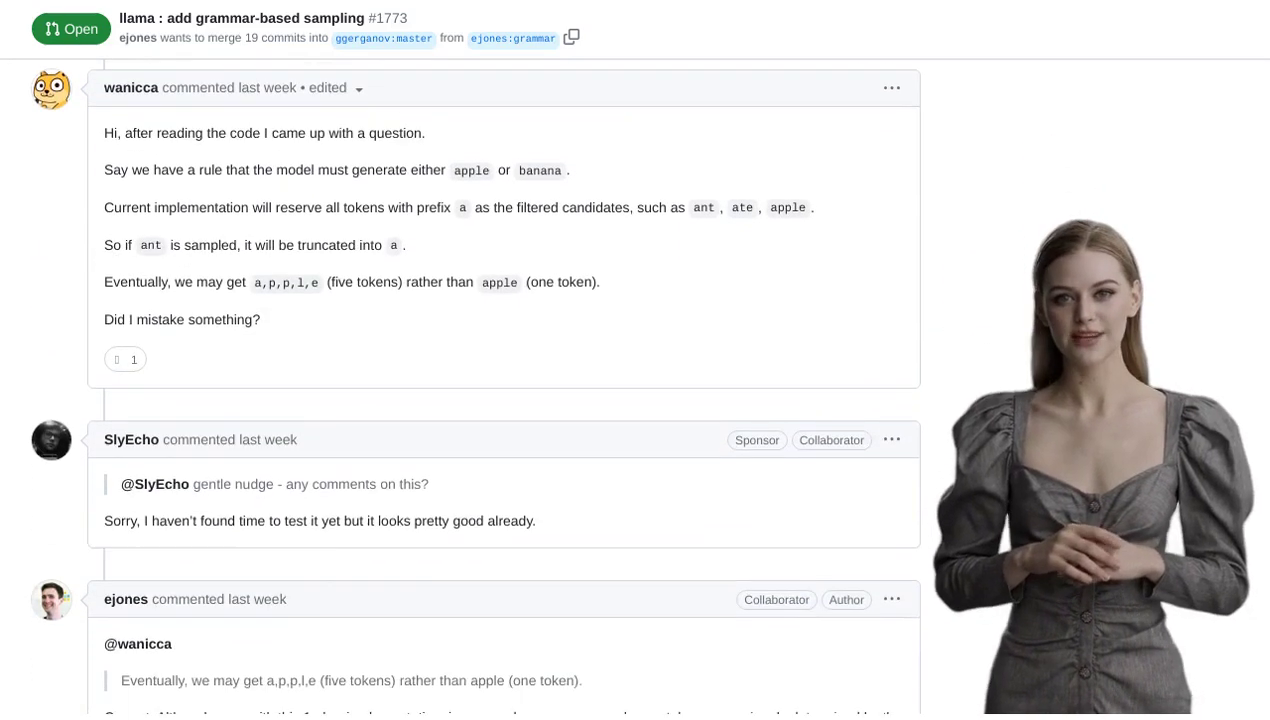
pyautogui.scroll(-3)
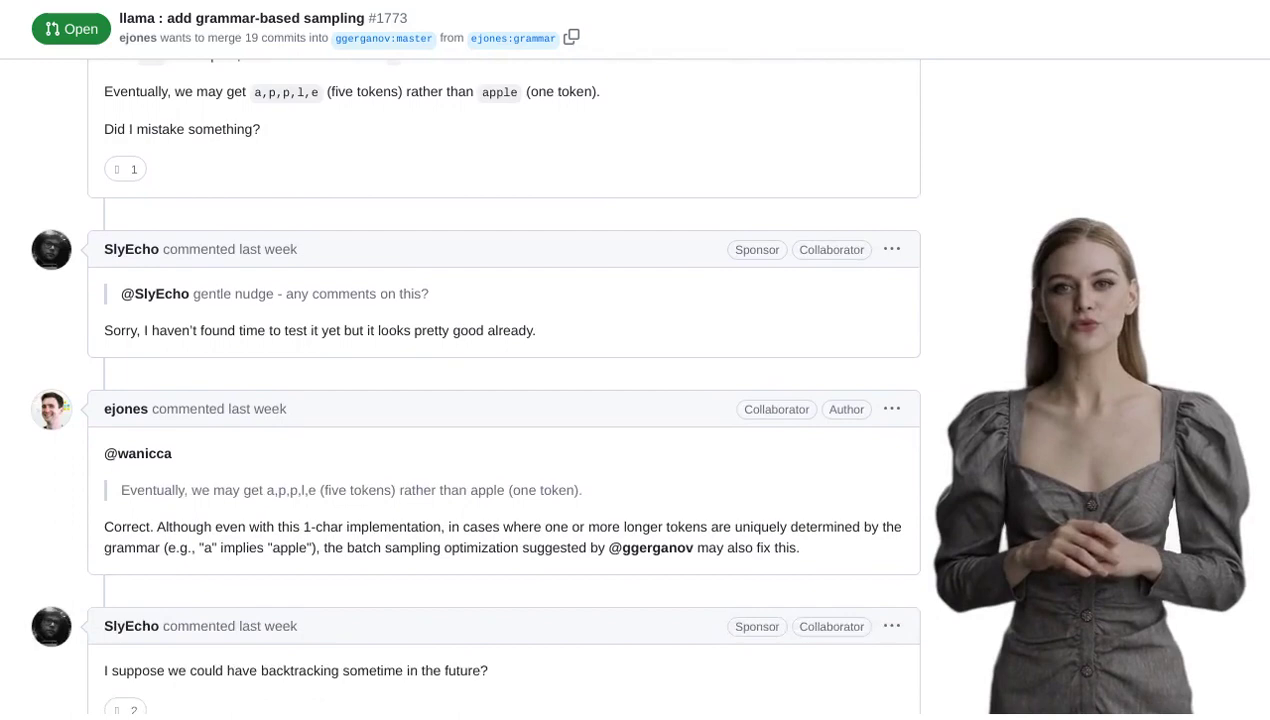
pyautogui.scroll(-3)
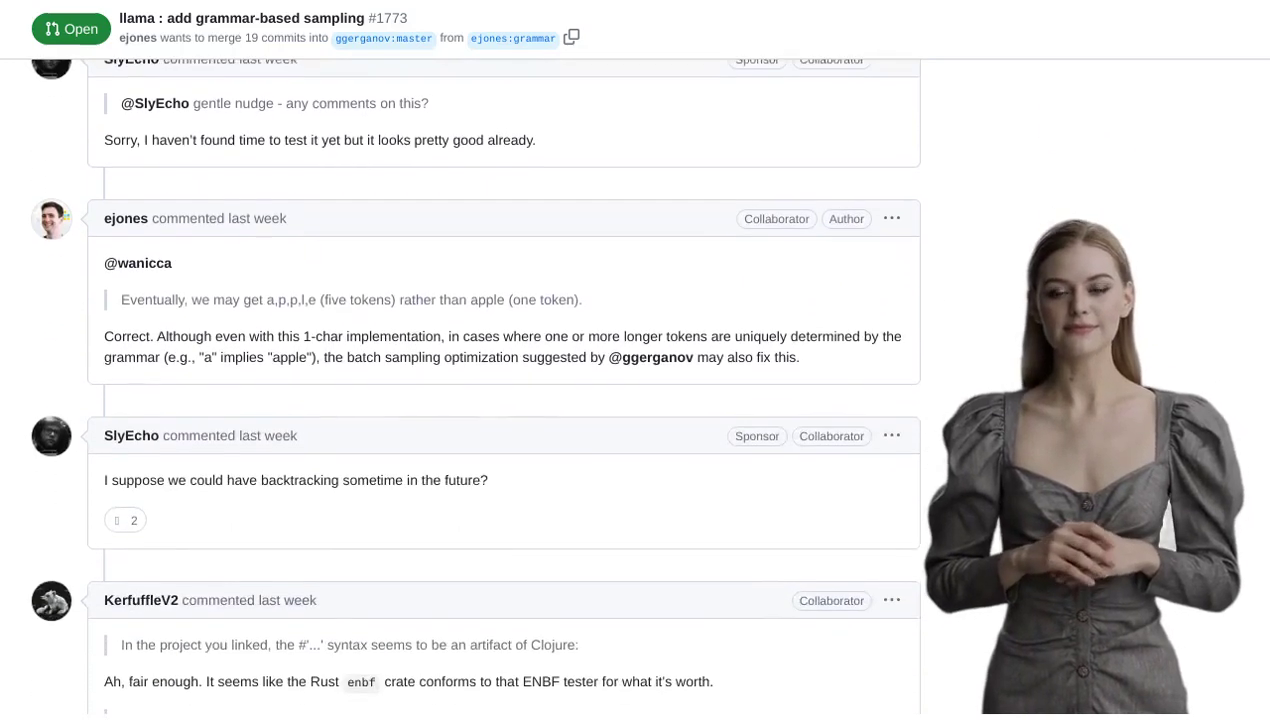
pyautogui.scroll(-3)
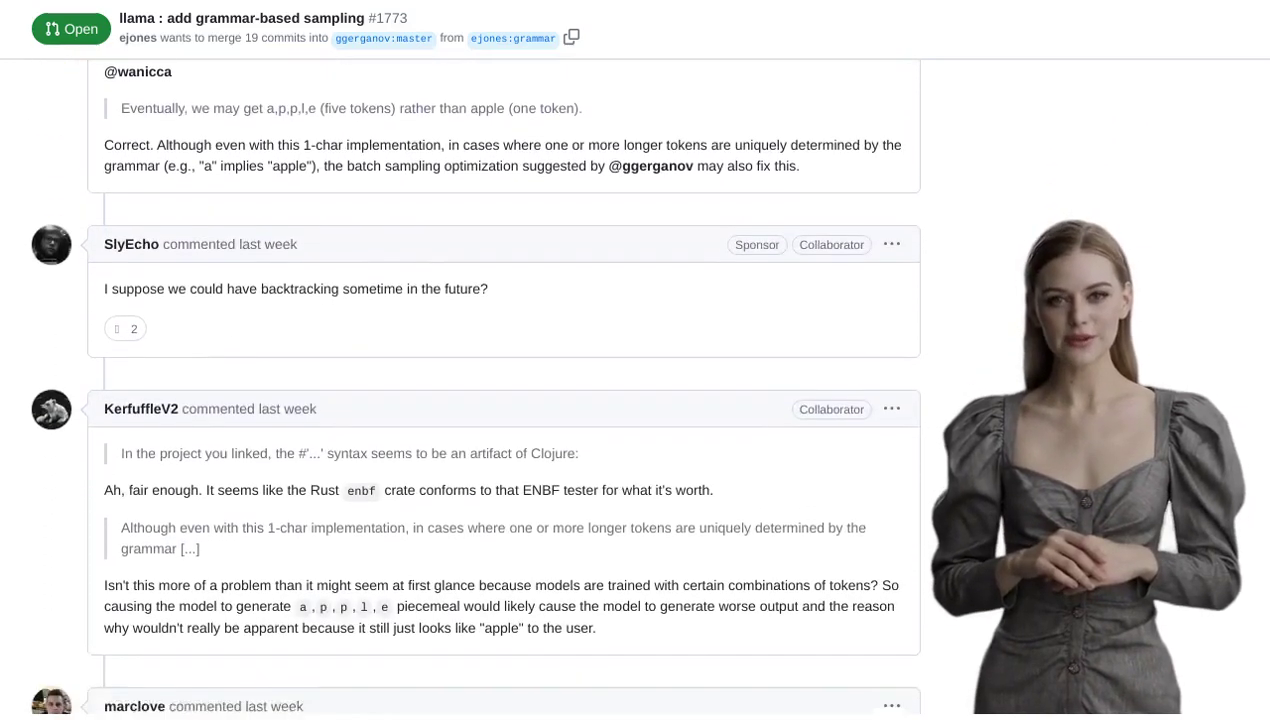
pyautogui.scroll(-3)
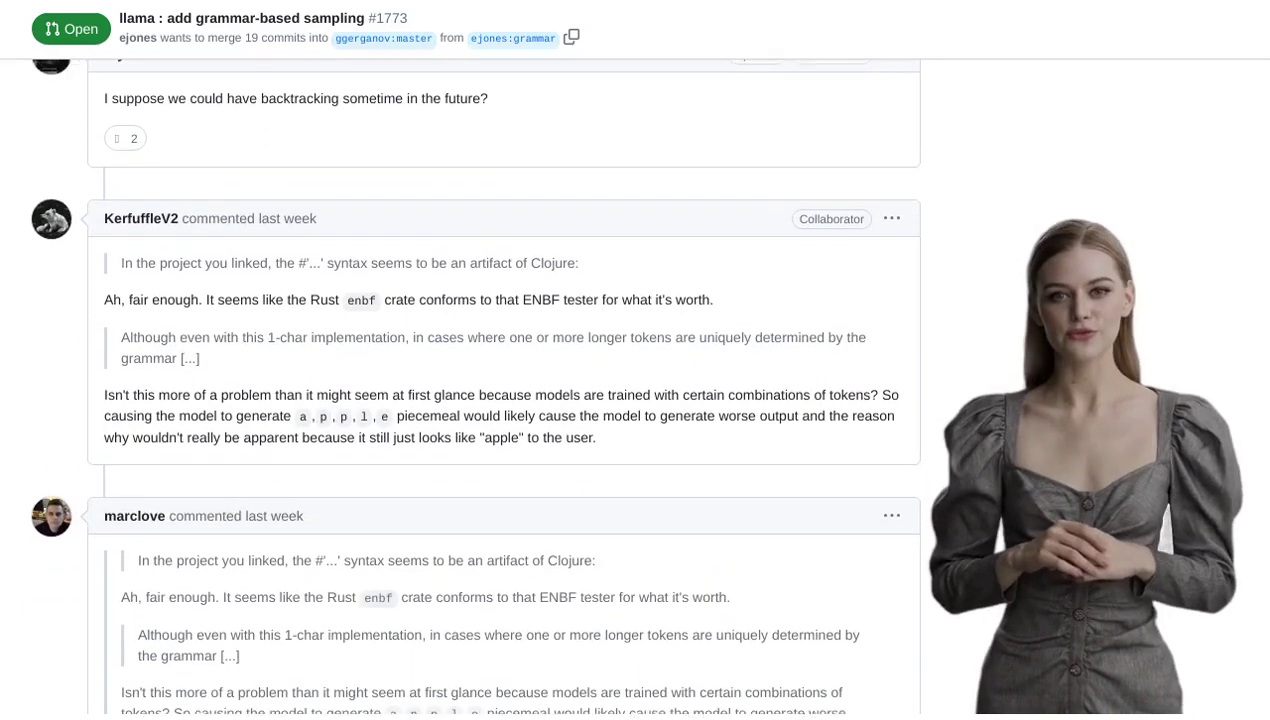
pyautogui.scroll(-3)
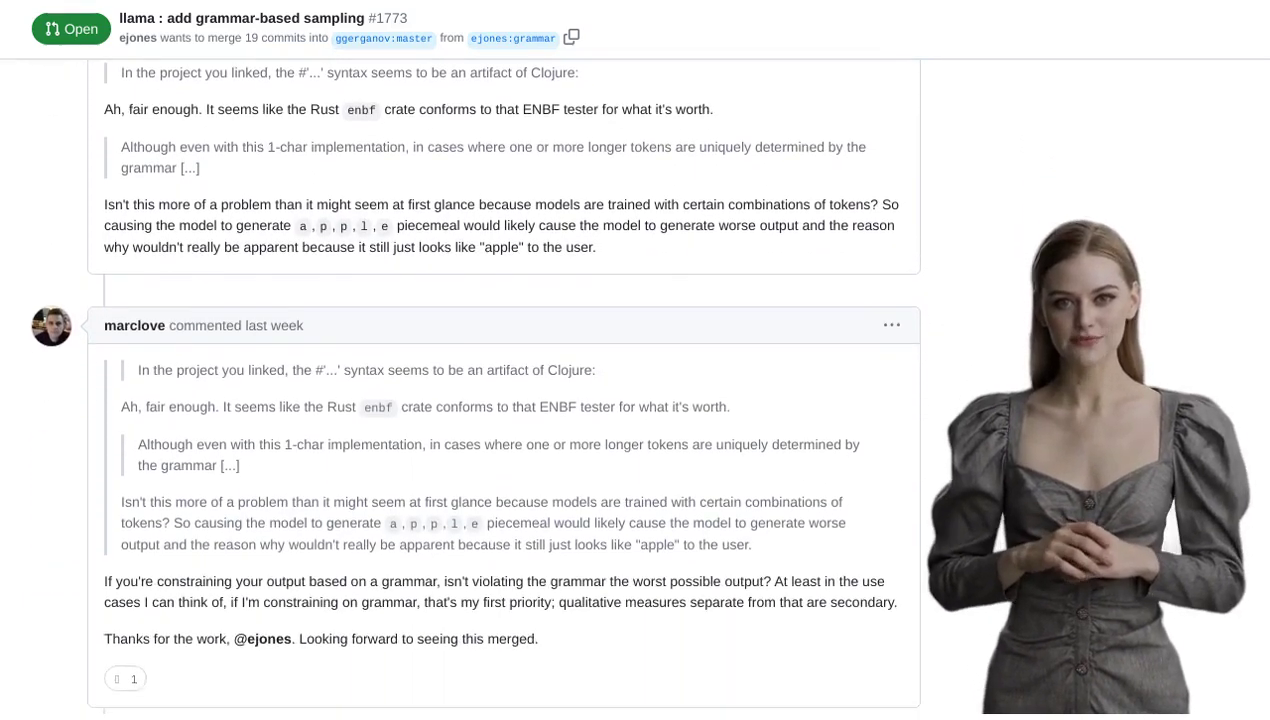
pyautogui.scroll(-3)
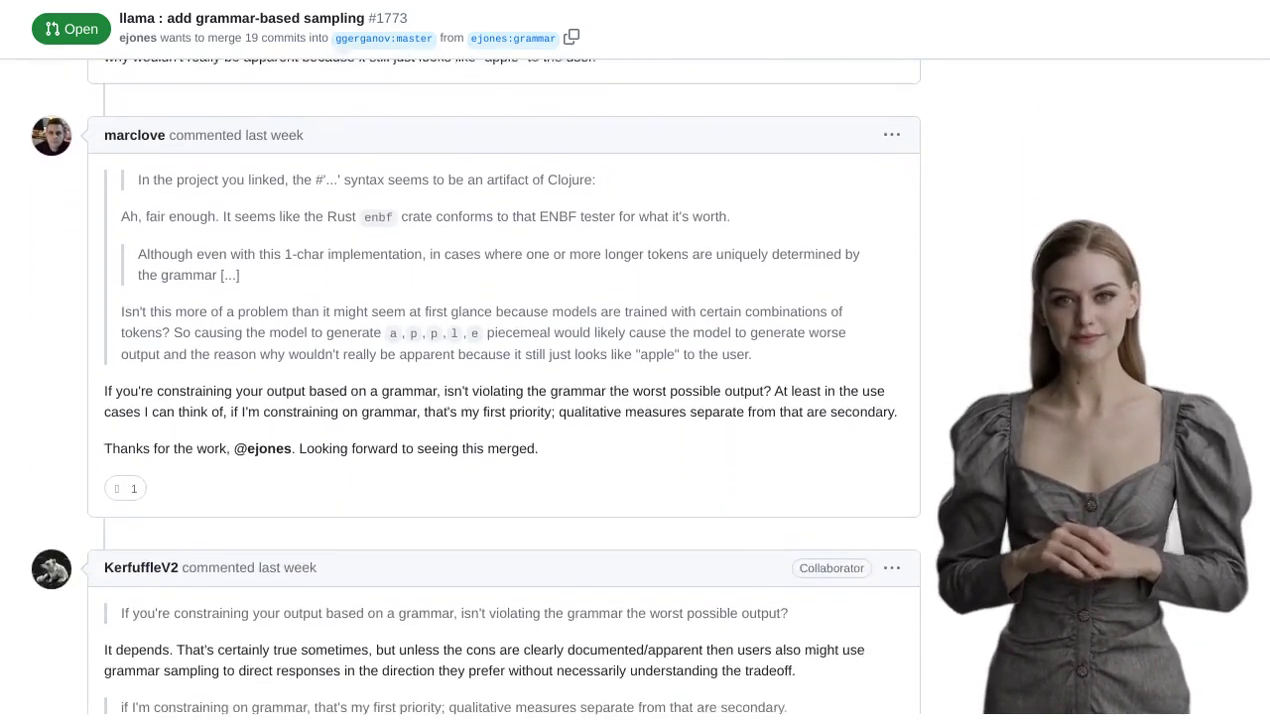
pyautogui.scroll(-3)
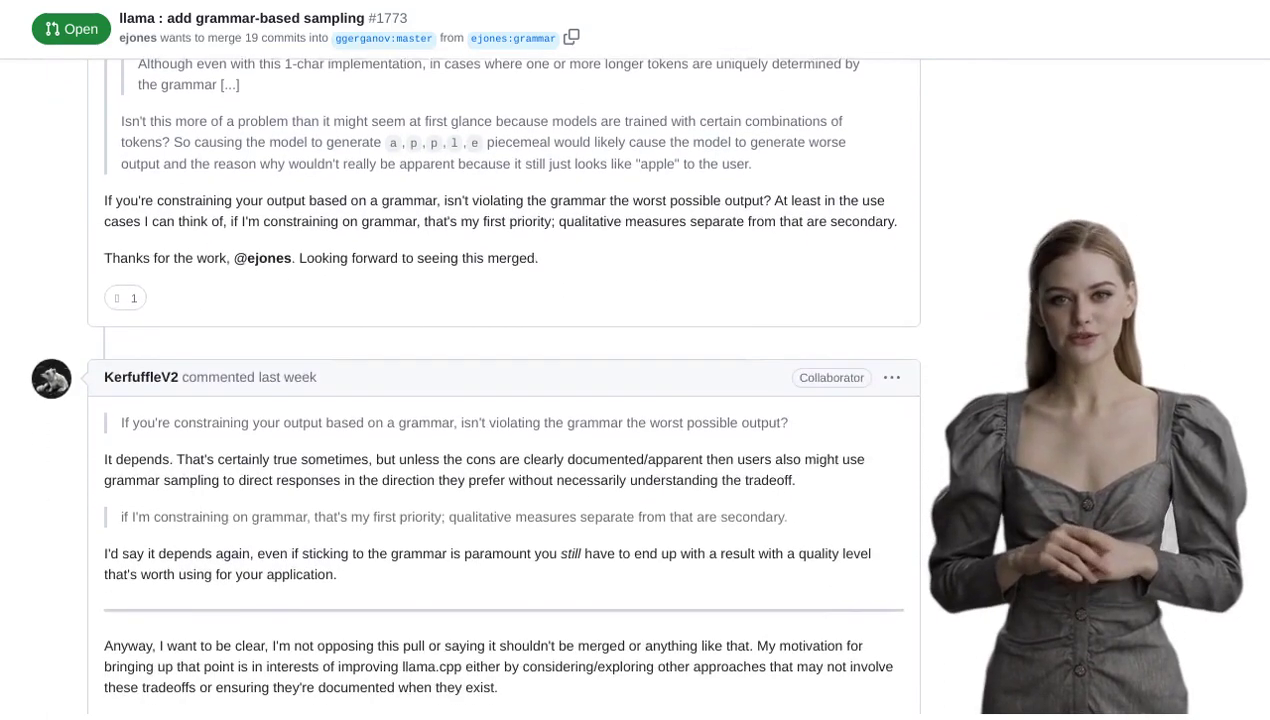
pyautogui.scroll(-3)
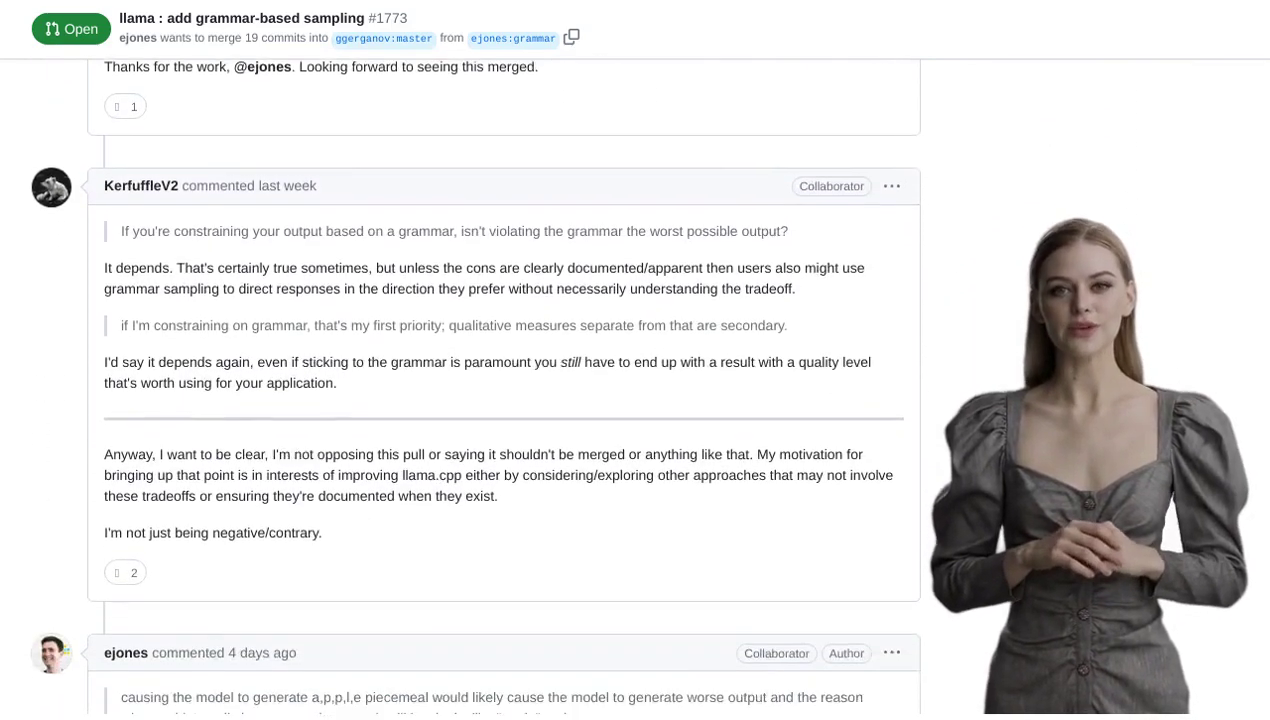